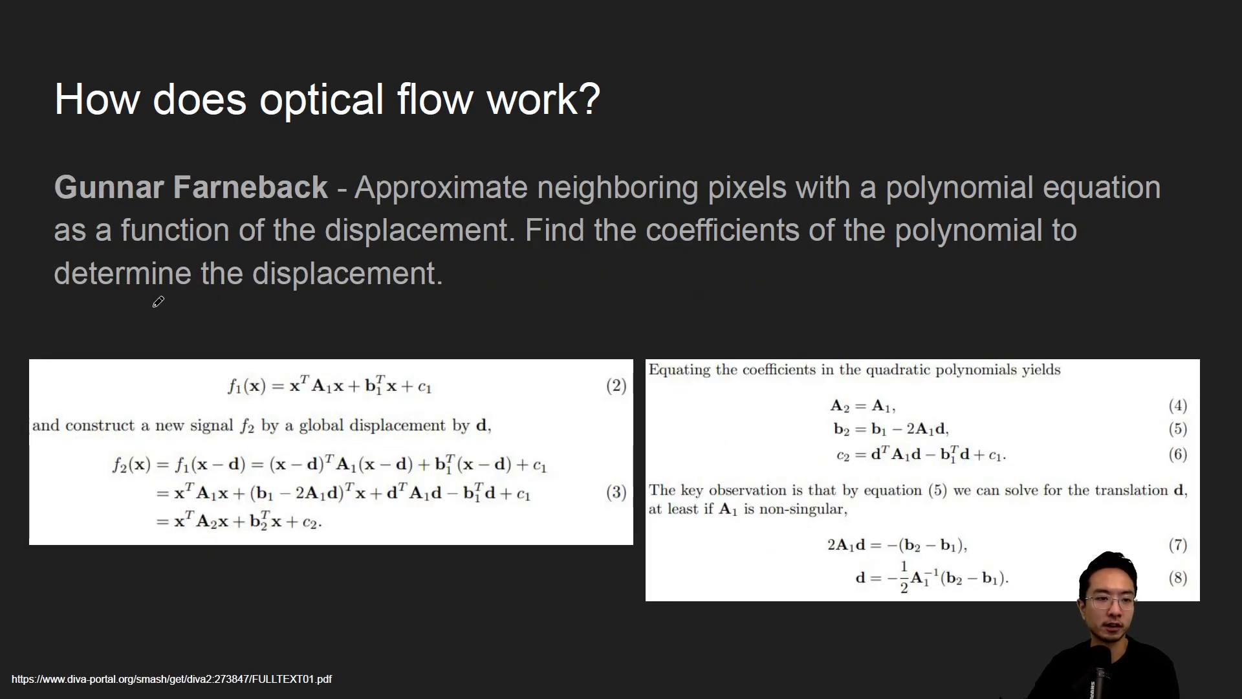
mouse_move(553, 287)
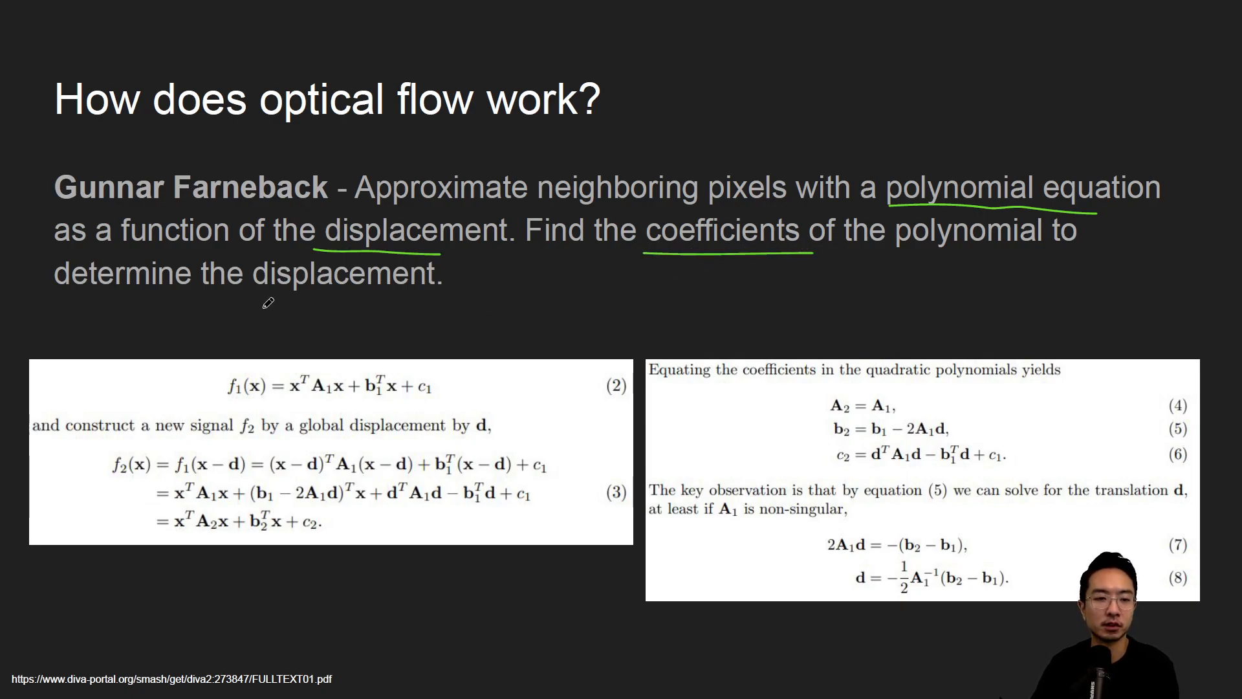
Highlight the Shi-Tomasi corner detection settings in the lucasKanade function.
left_click_drag(238, 298, 415, 298)
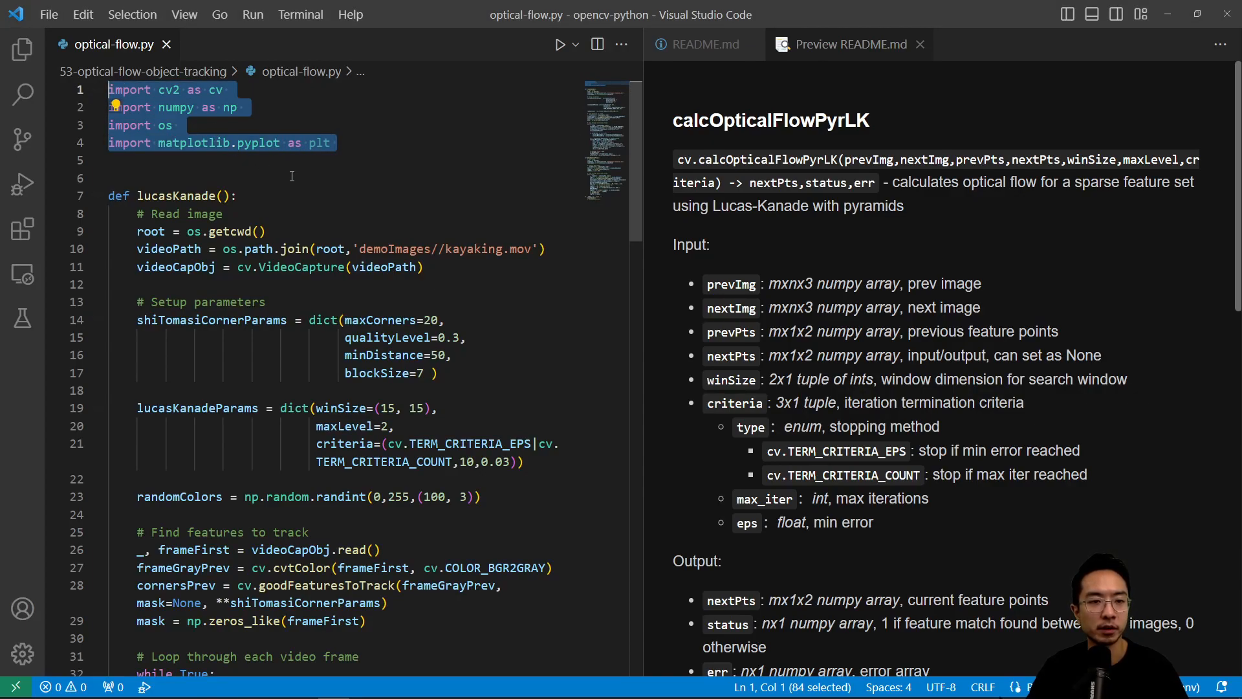
scroll("down", 3)
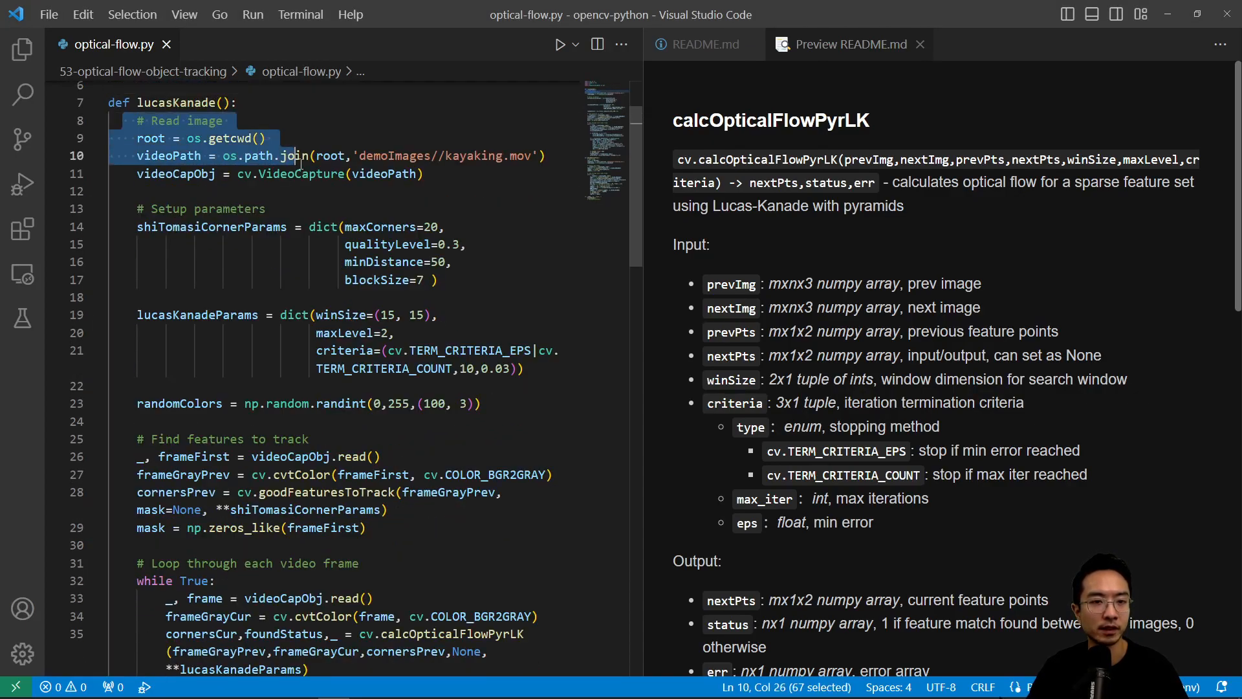
left_click(467, 191)
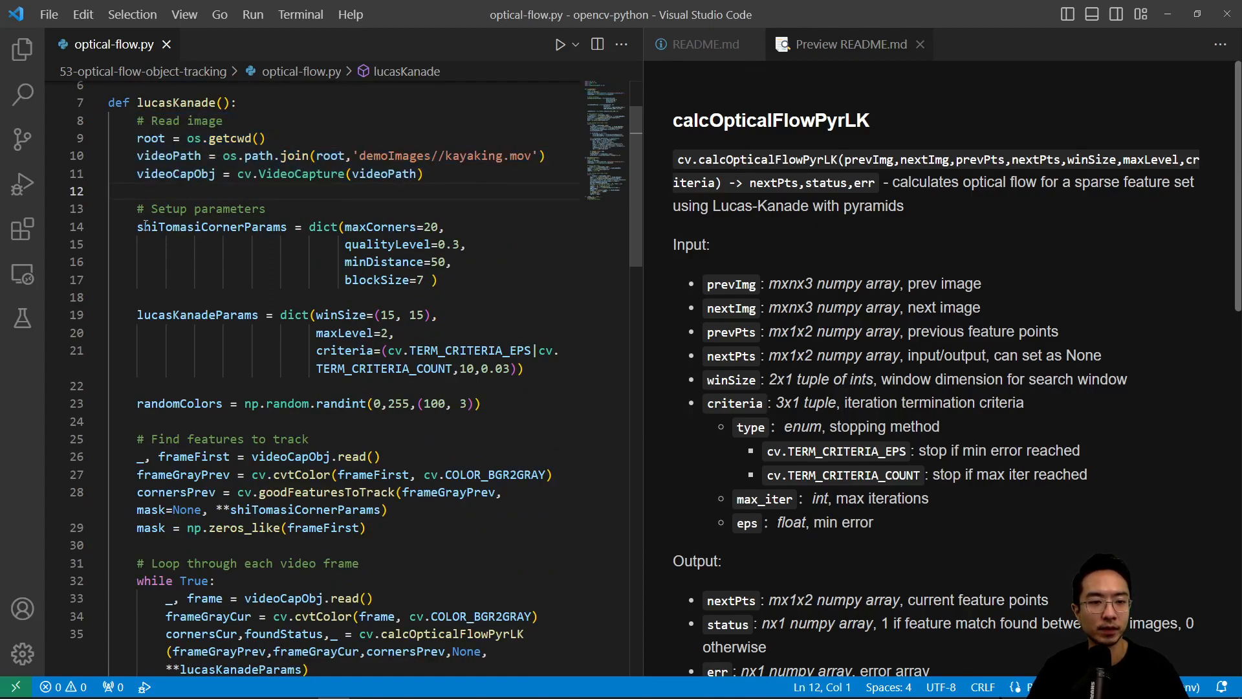
left_click_drag(135, 226, 436, 279)
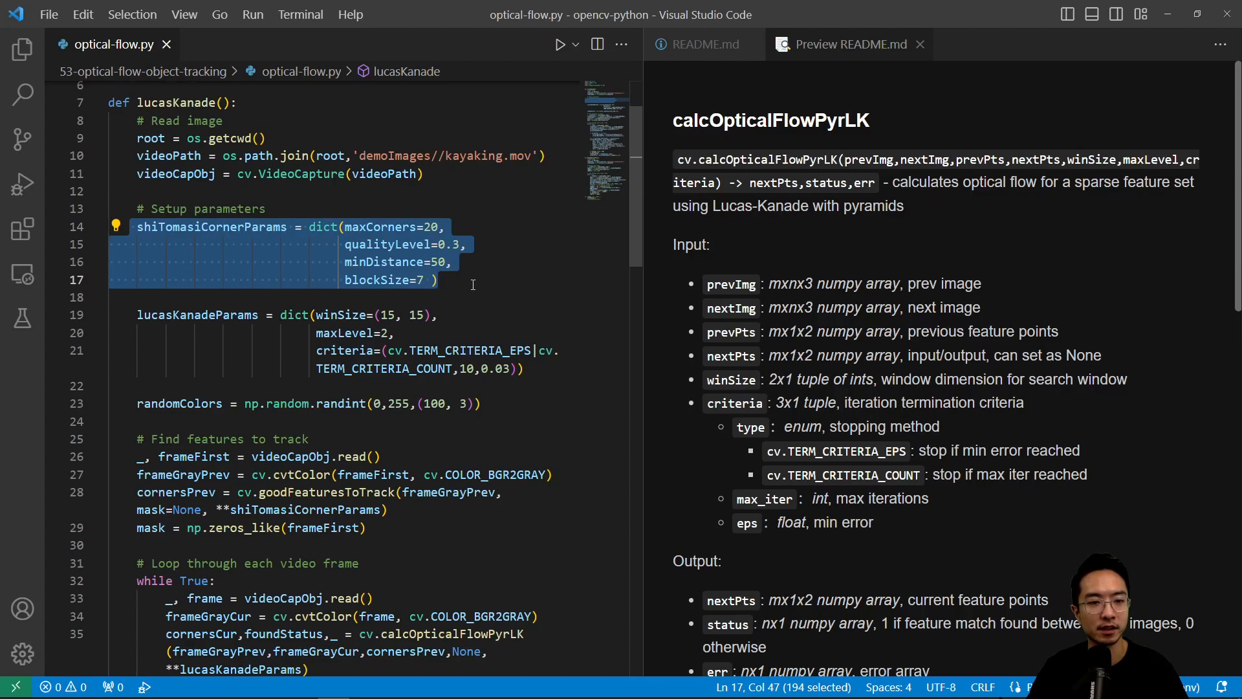
mouse_move(468, 281)
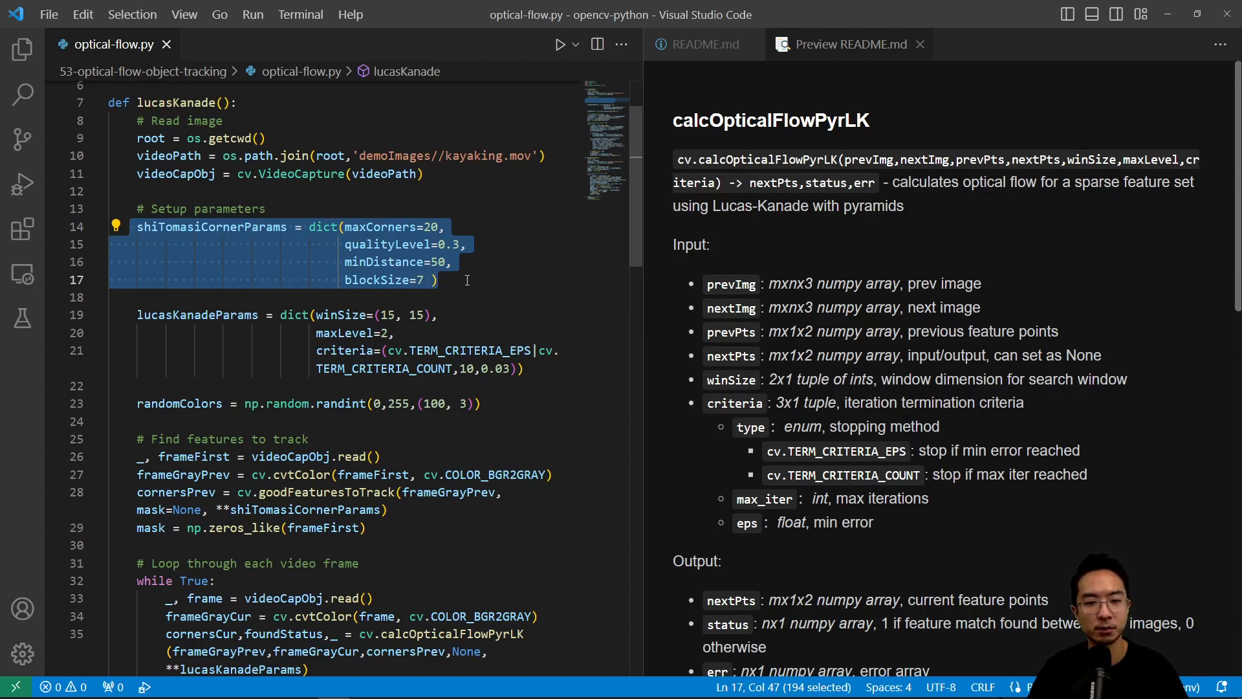
mouse_move(240, 340)
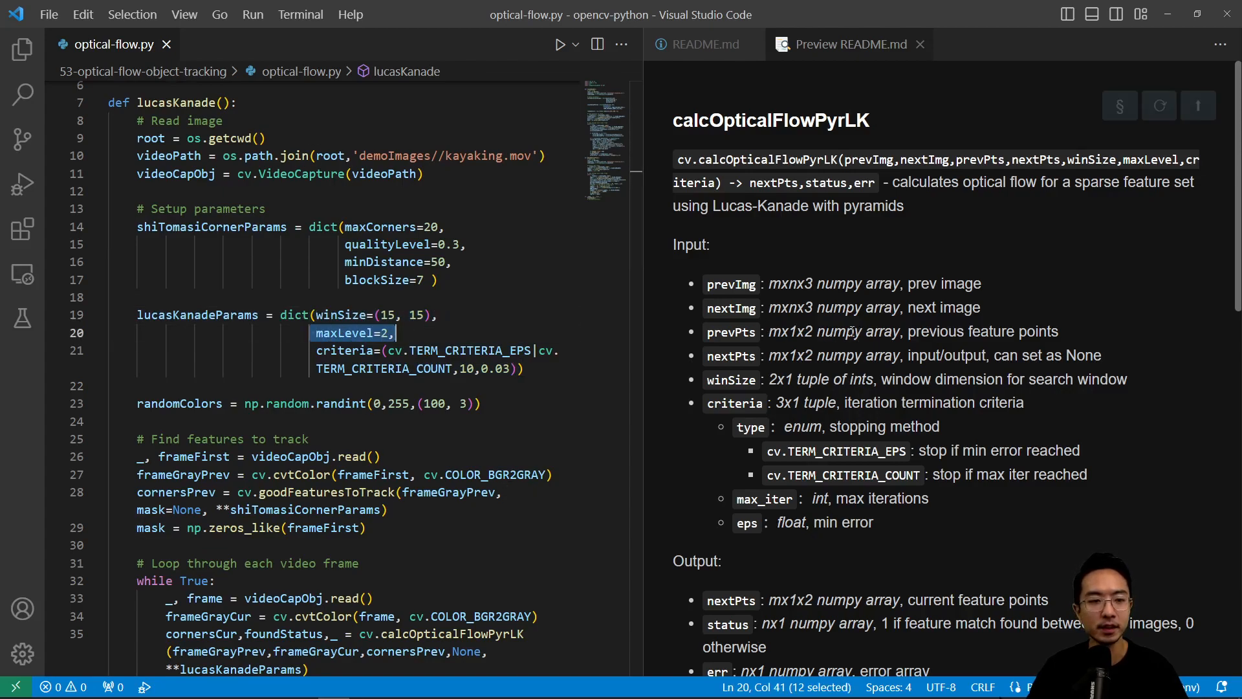
Point out the max_iter and winSize descriptions in the calcOpticalFlowPyrLK README section.
scroll("down", 3)
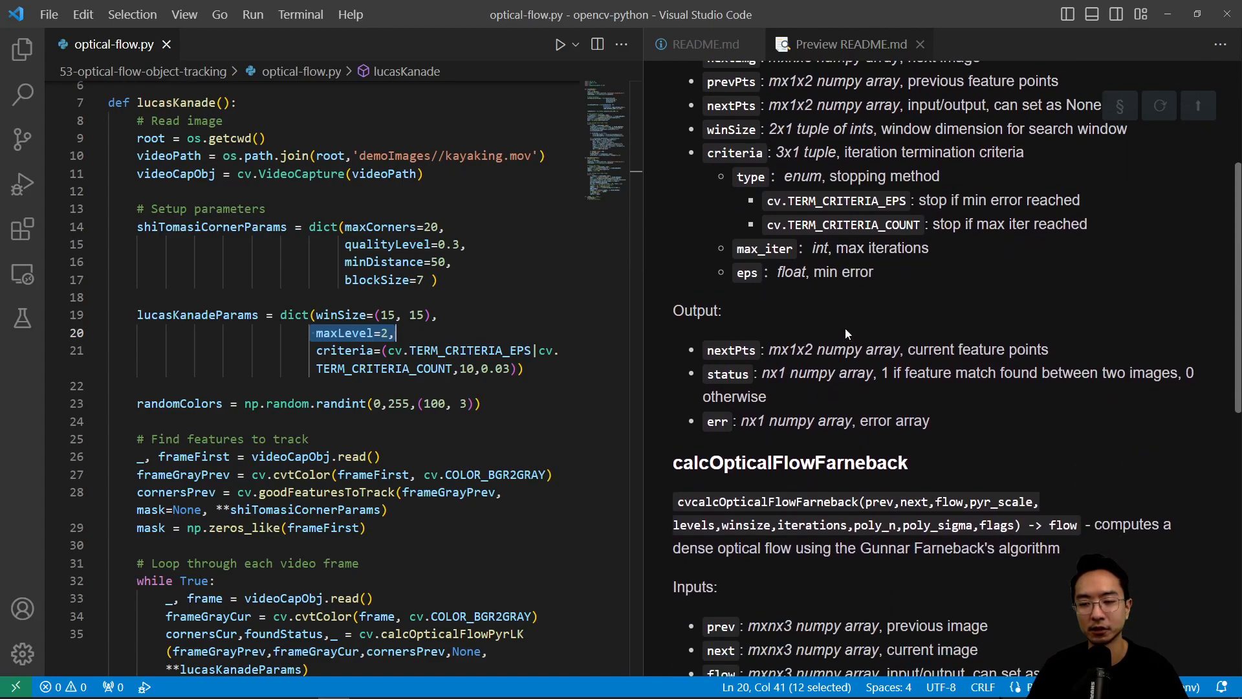
scroll("up", 3)
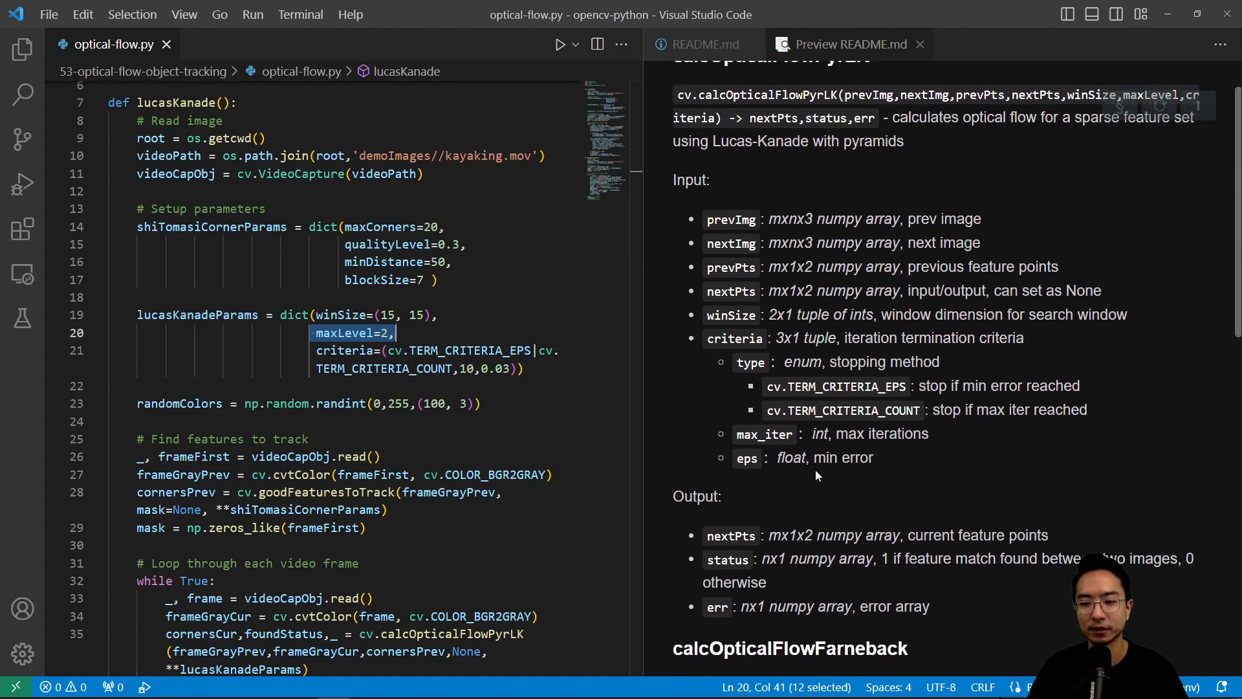
mouse_move(834, 295)
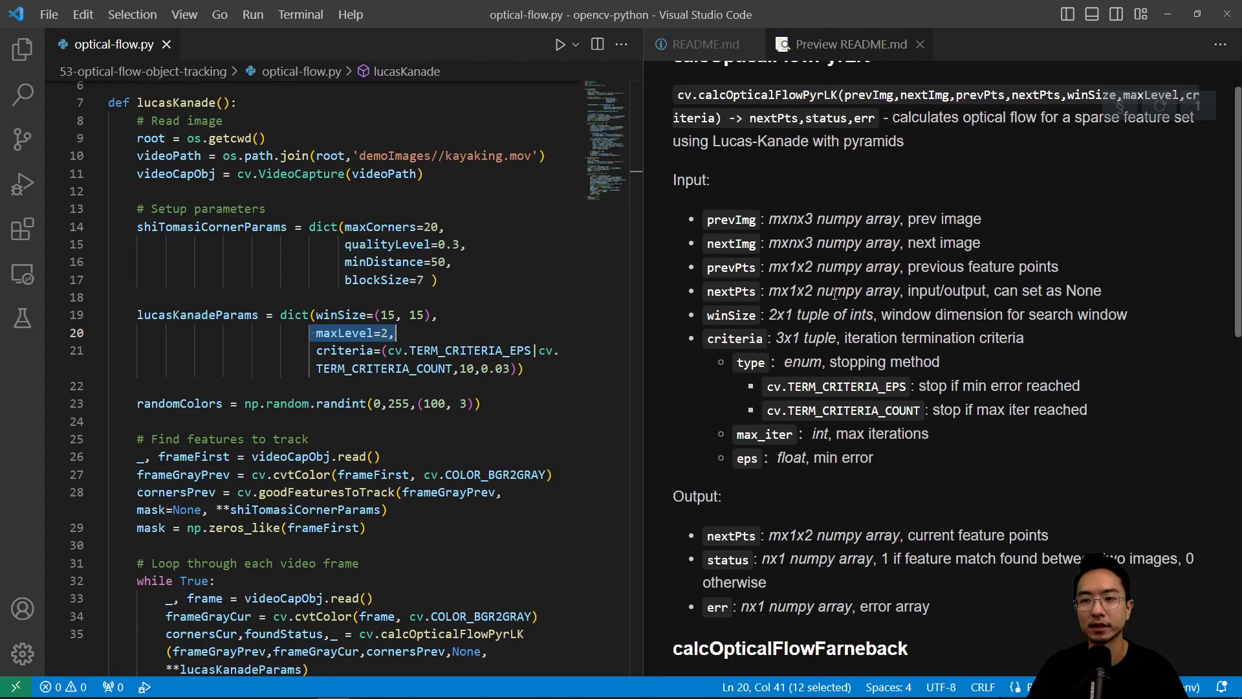
scroll("up", 3)
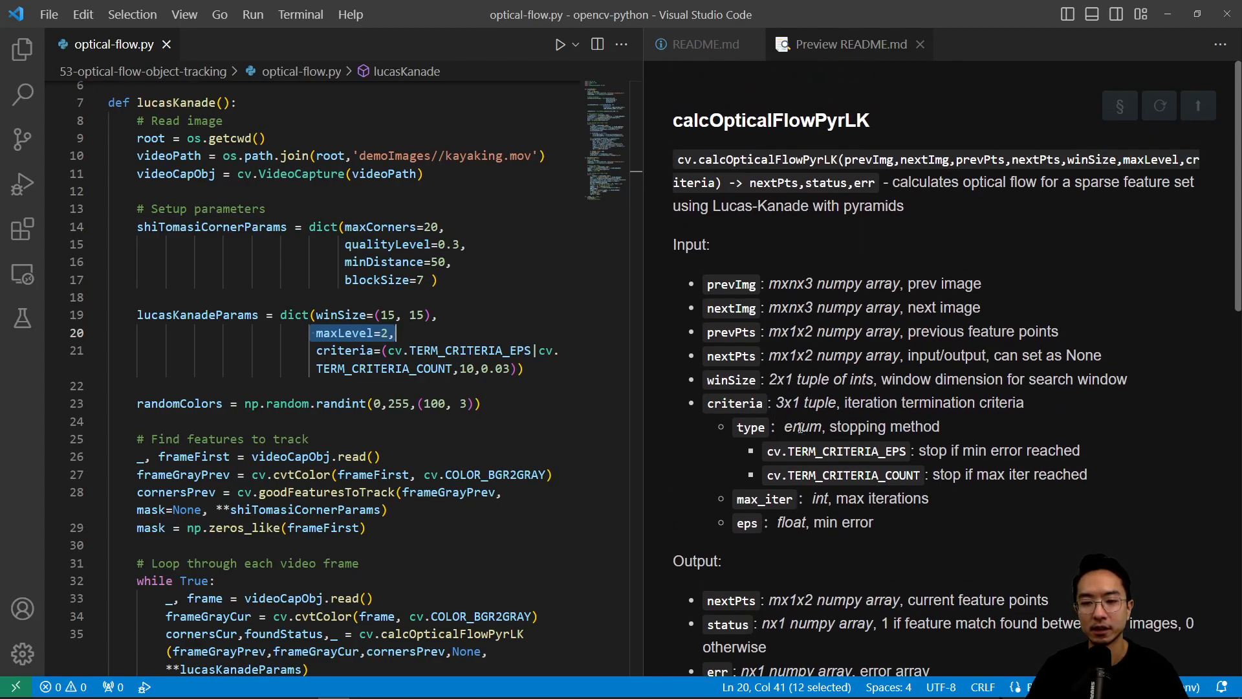
mouse_move(784, 358)
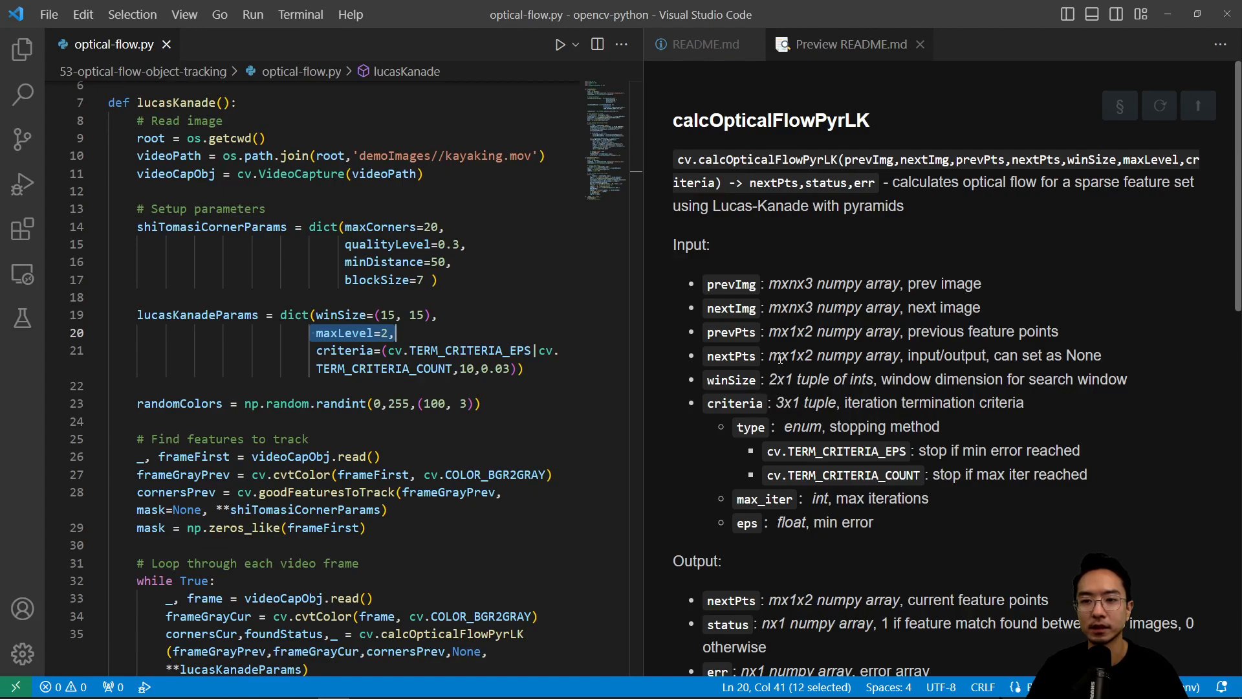
scroll("down", 3)
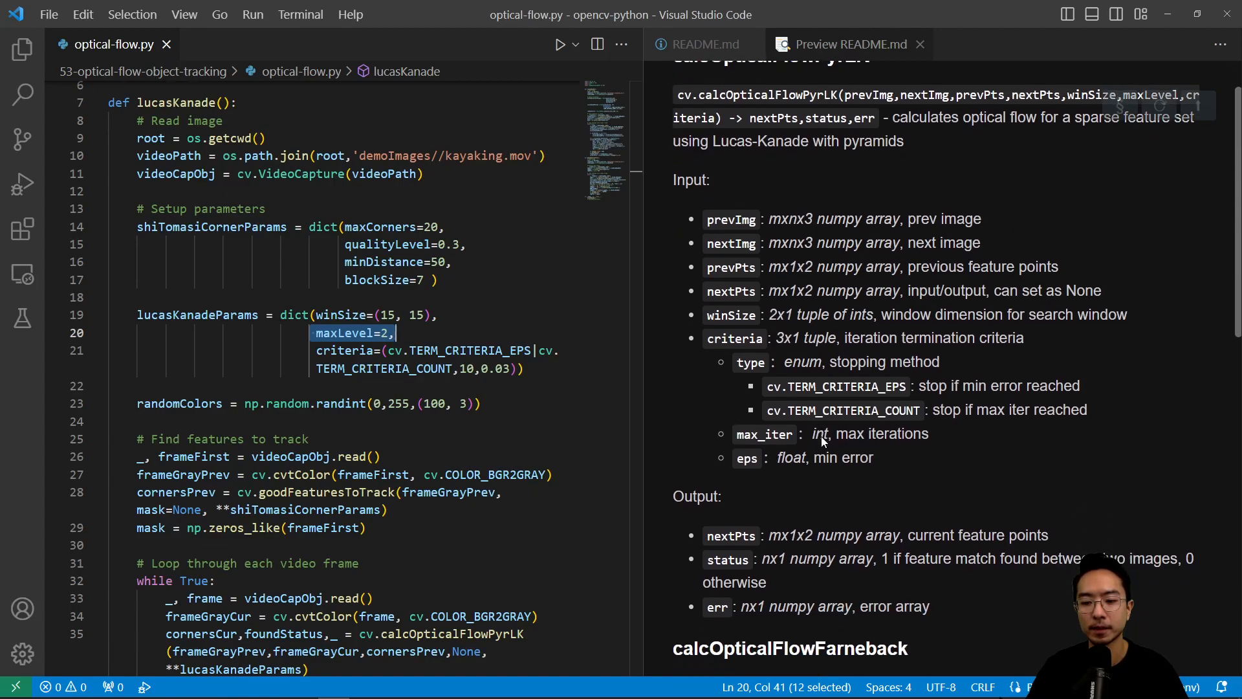
mouse_move(348, 332)
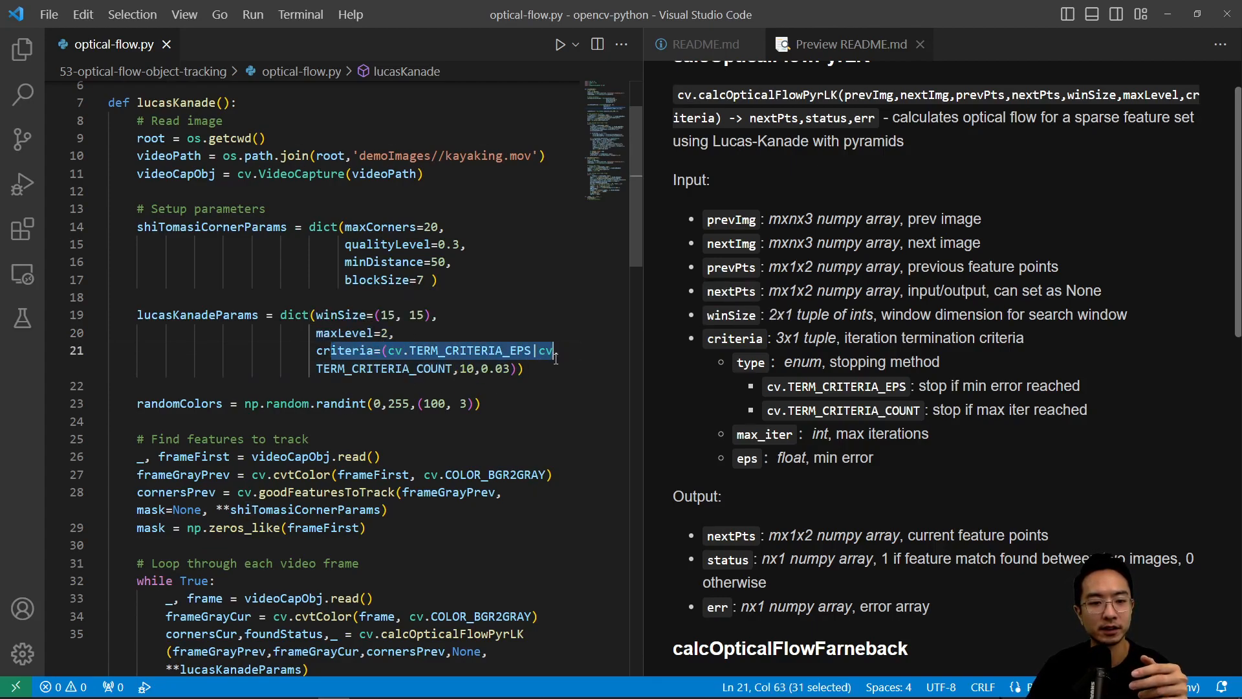
key("shift+right")
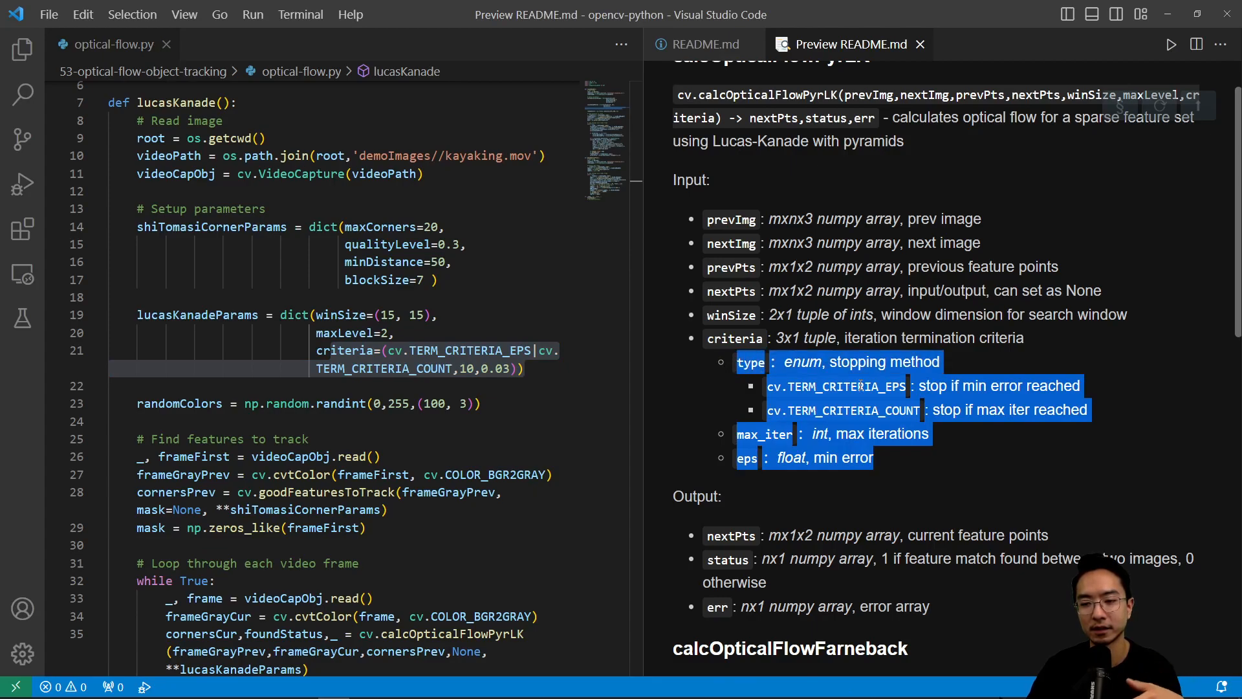
left_click(885, 387)
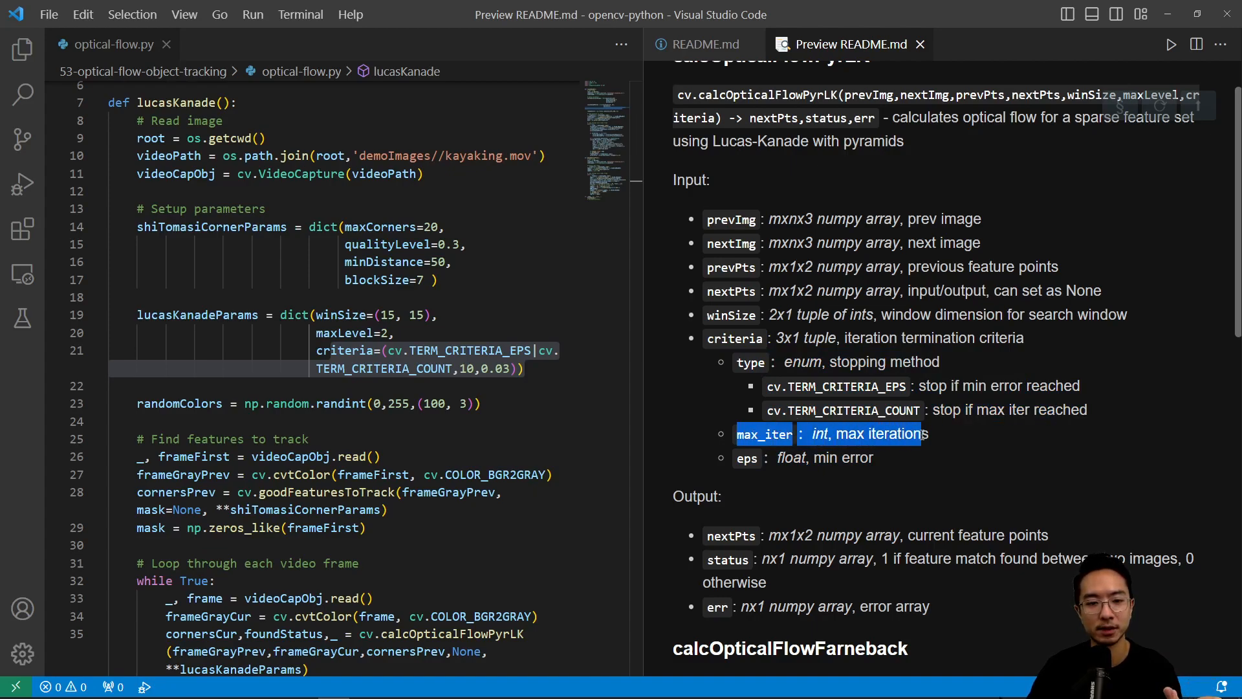
left_click(824, 457)
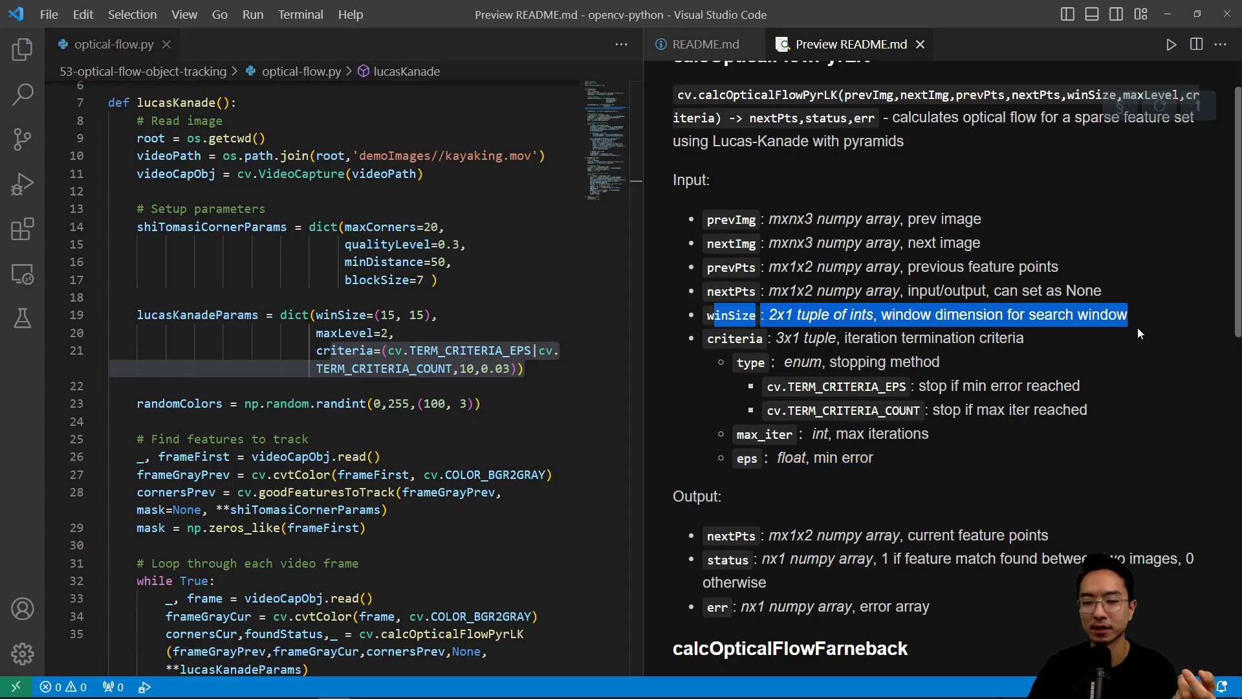
Move down into the per-frame grayscale conversion inside the tracking loop.
scroll("down", 3)
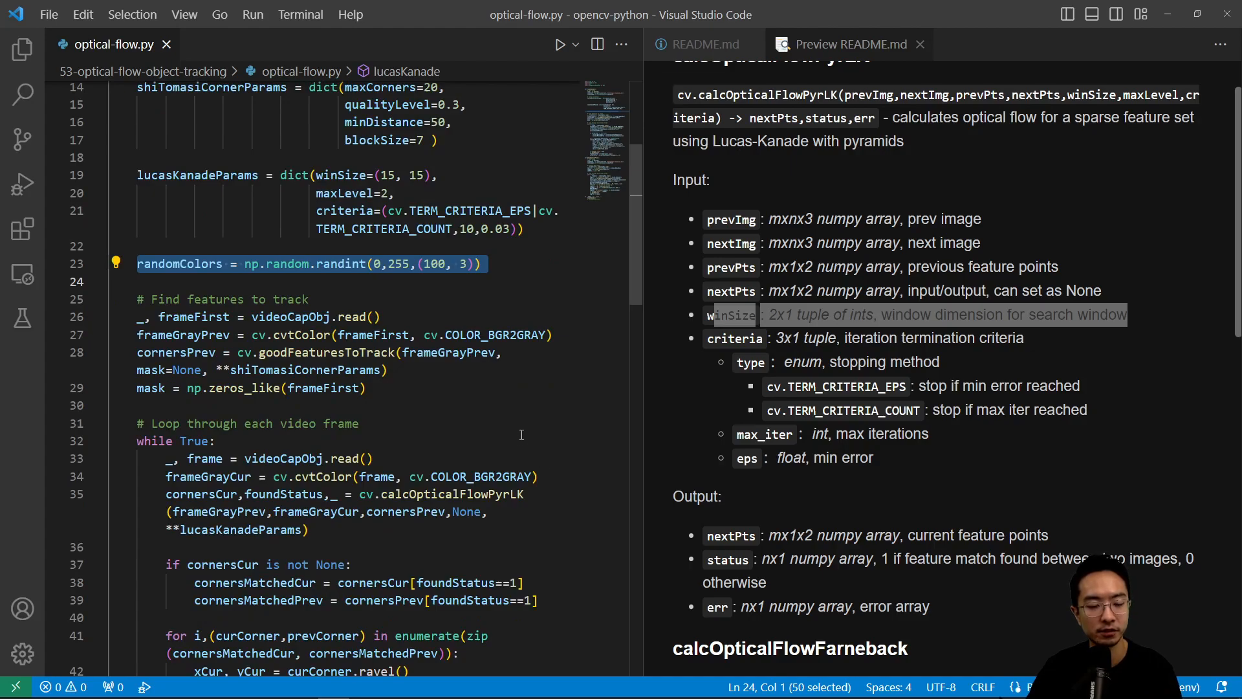
mouse_move(320, 325)
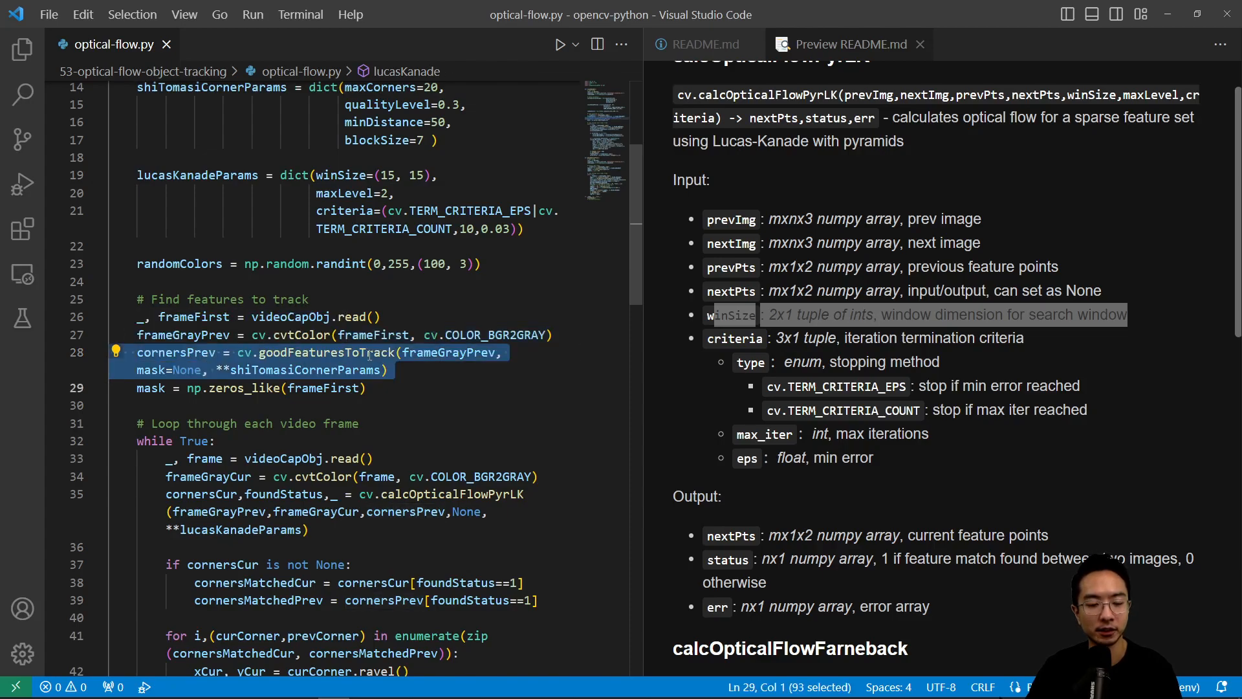
mouse_move(448, 373)
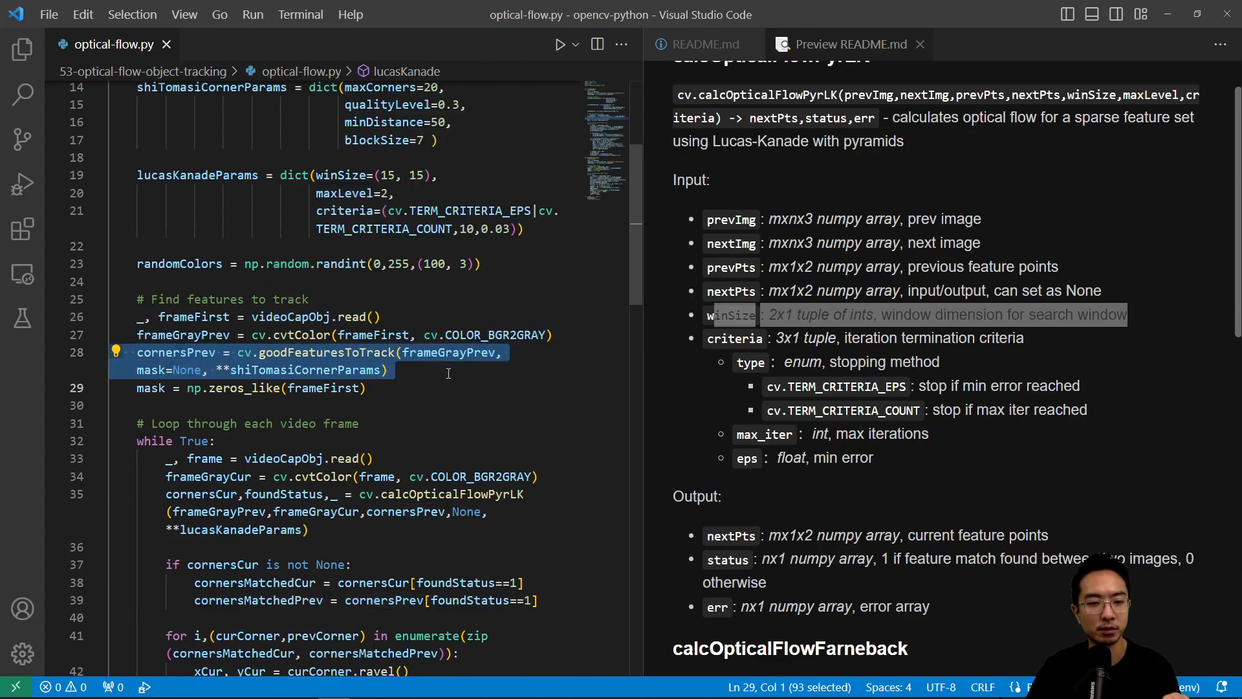
mouse_move(530, 419)
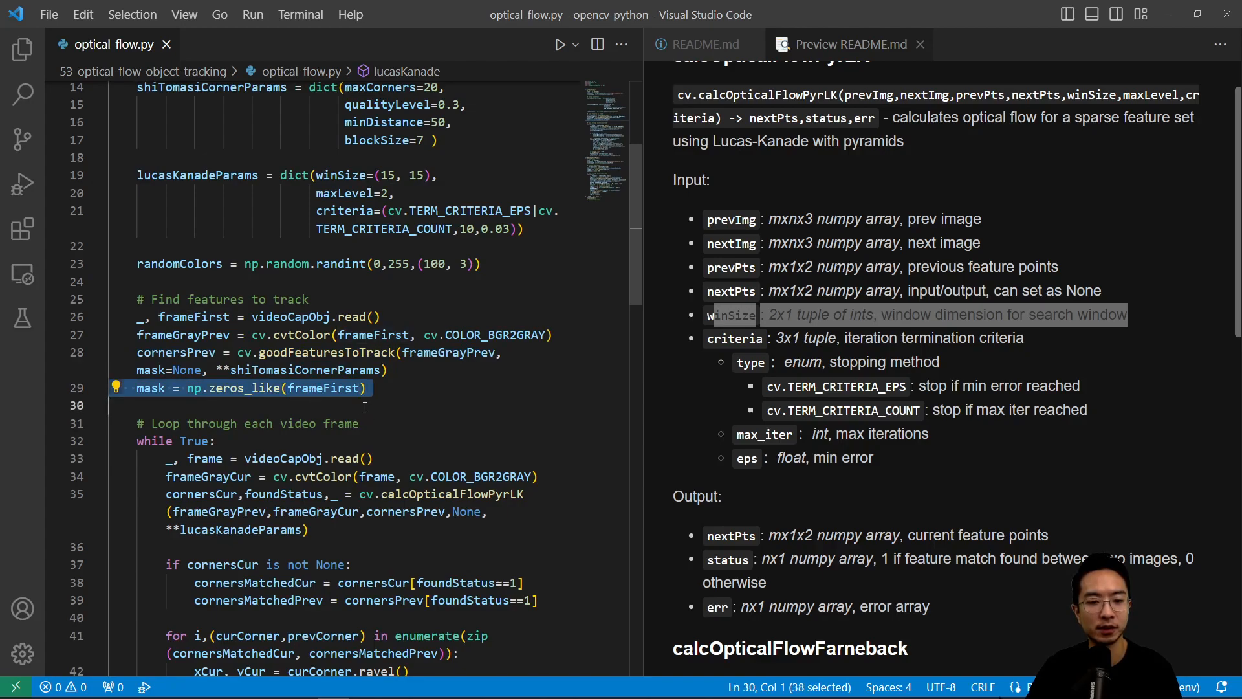
scroll("down", 3)
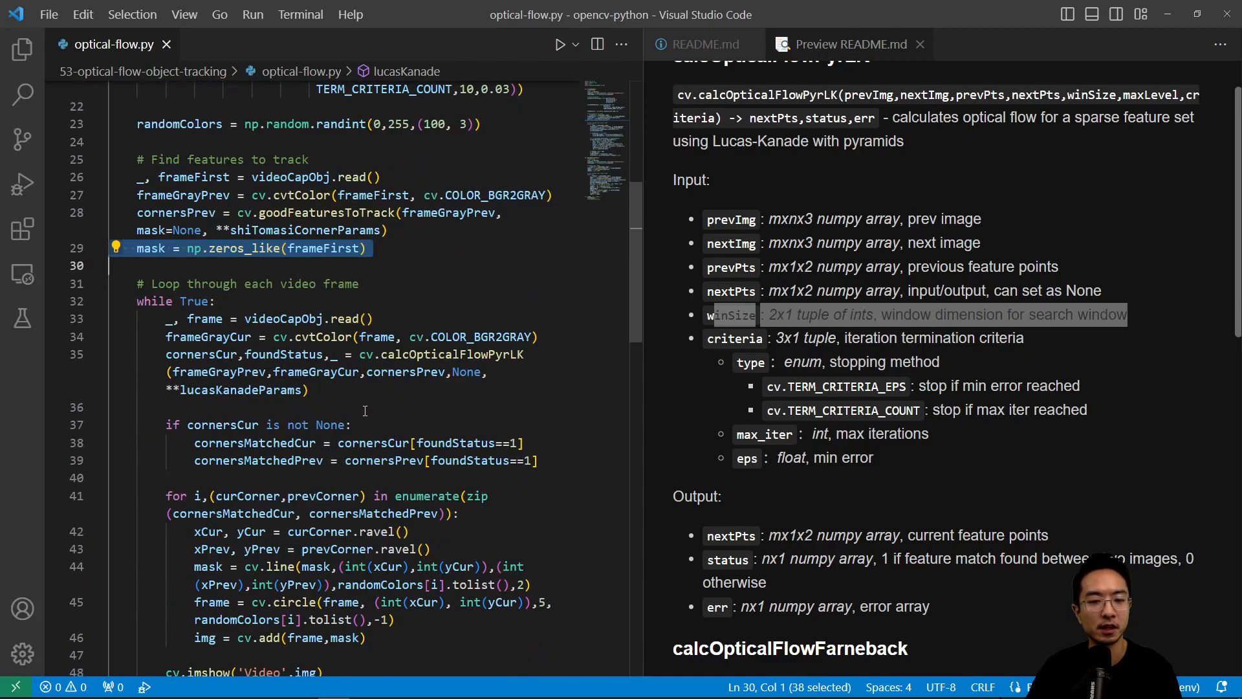
scroll("down", 3)
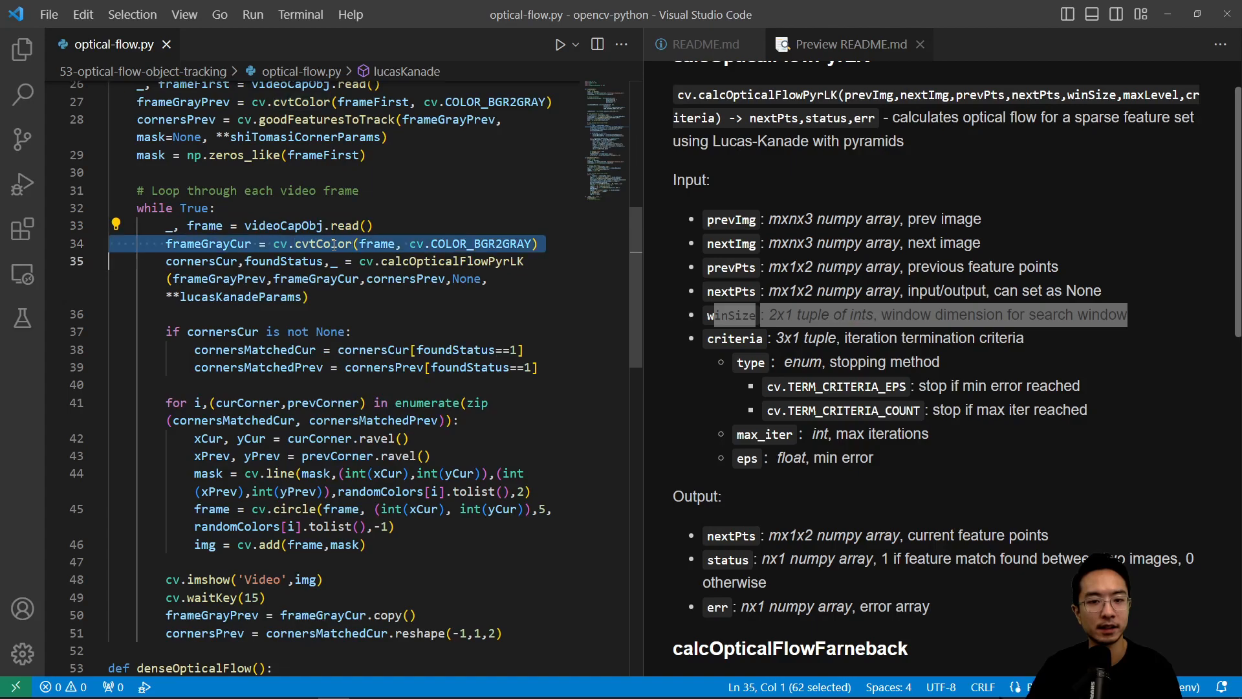
mouse_move(327, 243)
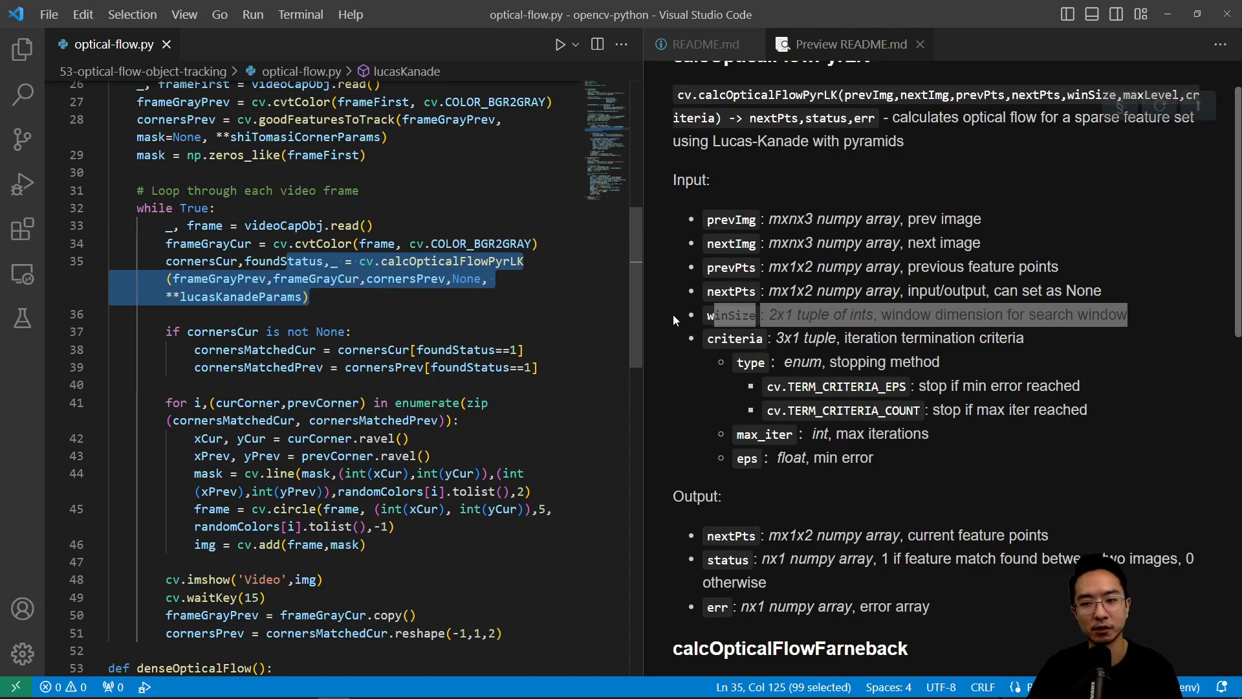
scroll("up", 3)
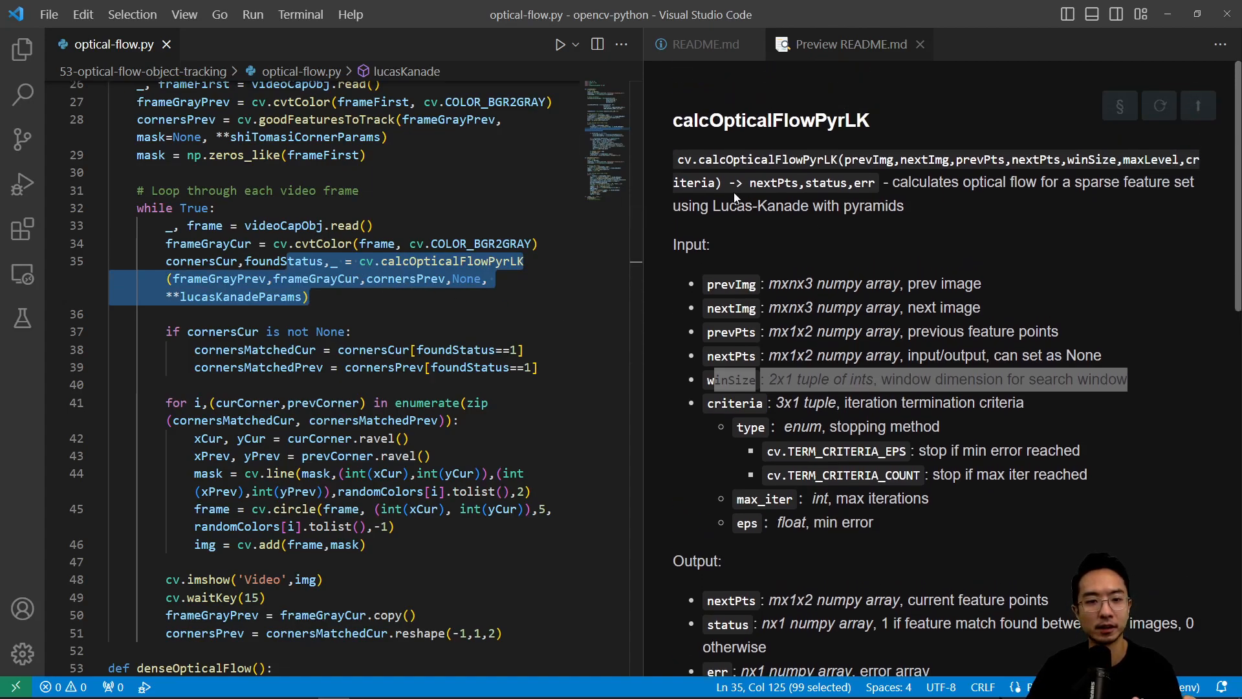
mouse_move(827, 139)
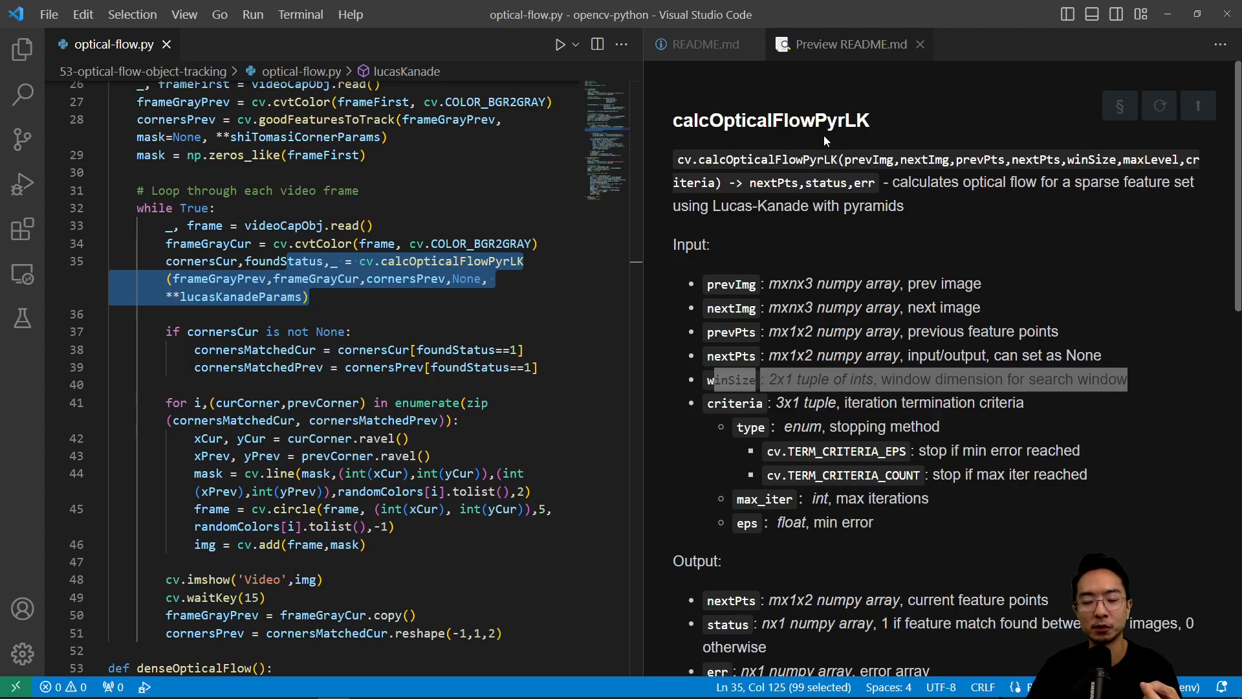
mouse_move(863, 140)
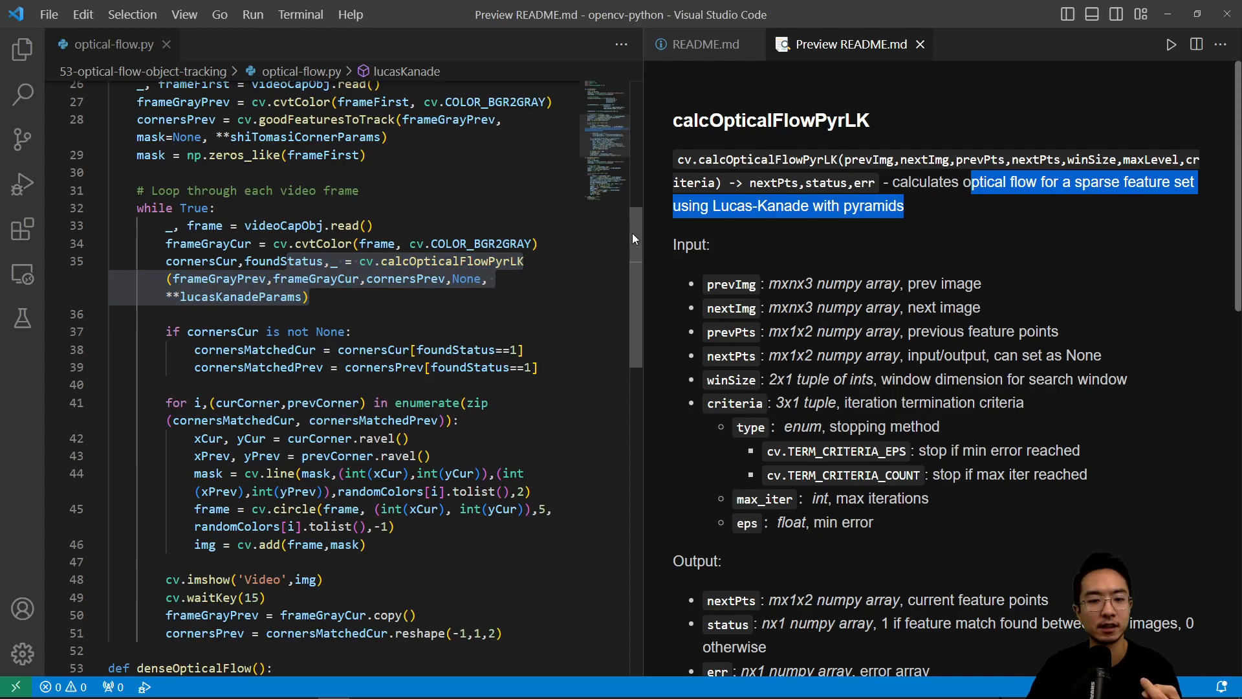
scroll("down", 3)
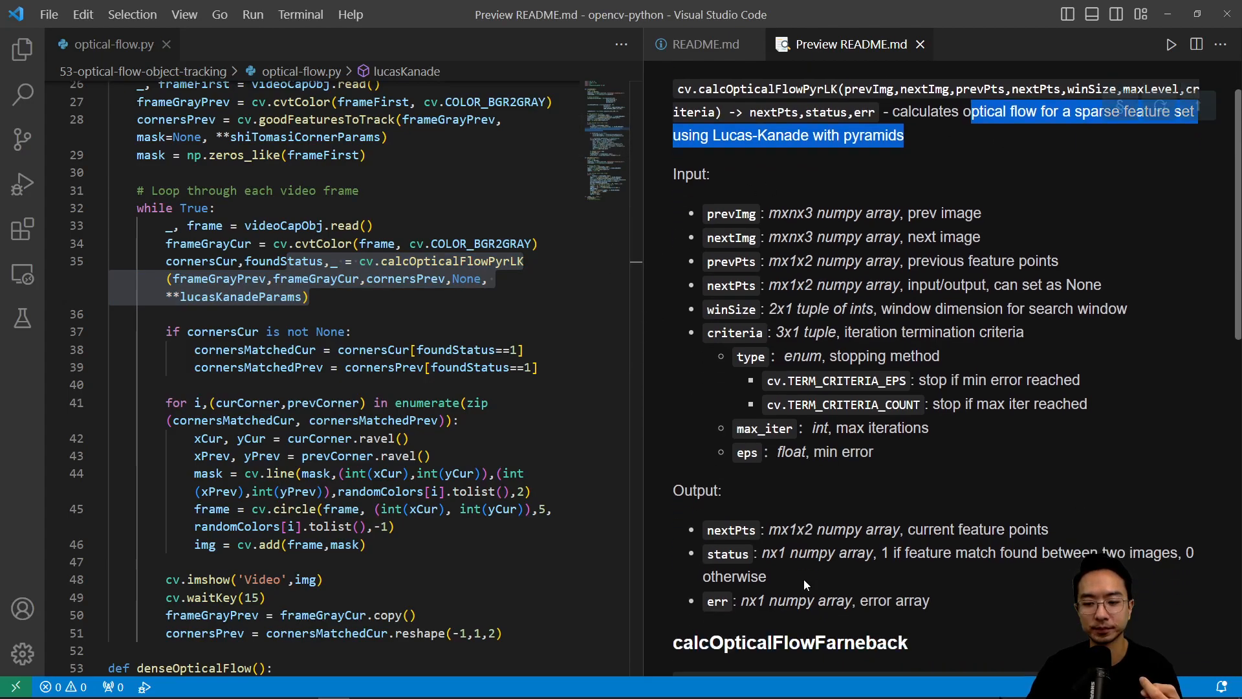
scroll("down", 3)
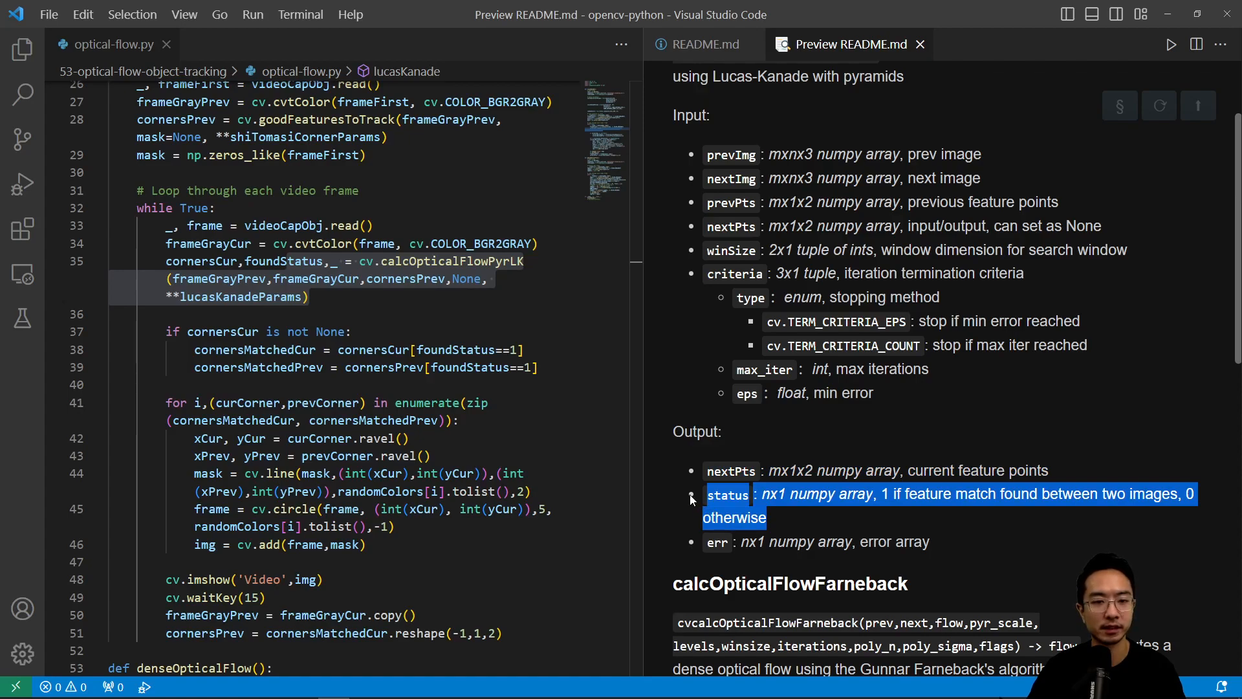
left_click(842, 530)
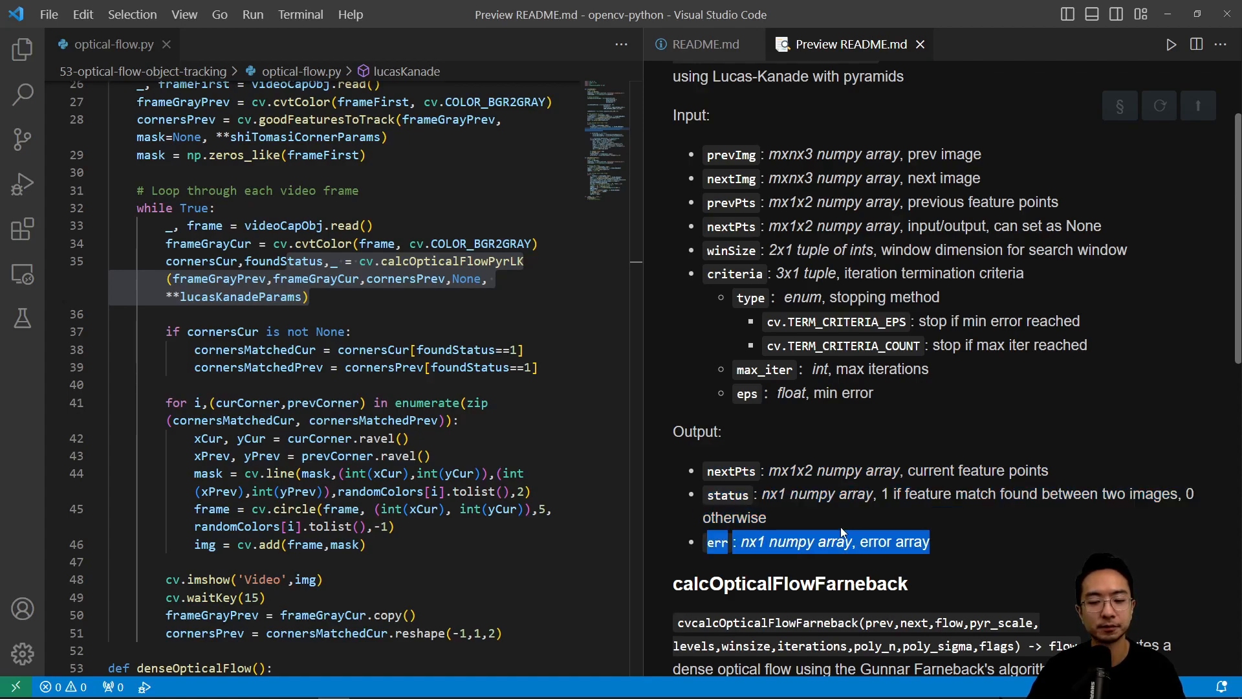
mouse_move(202, 260)
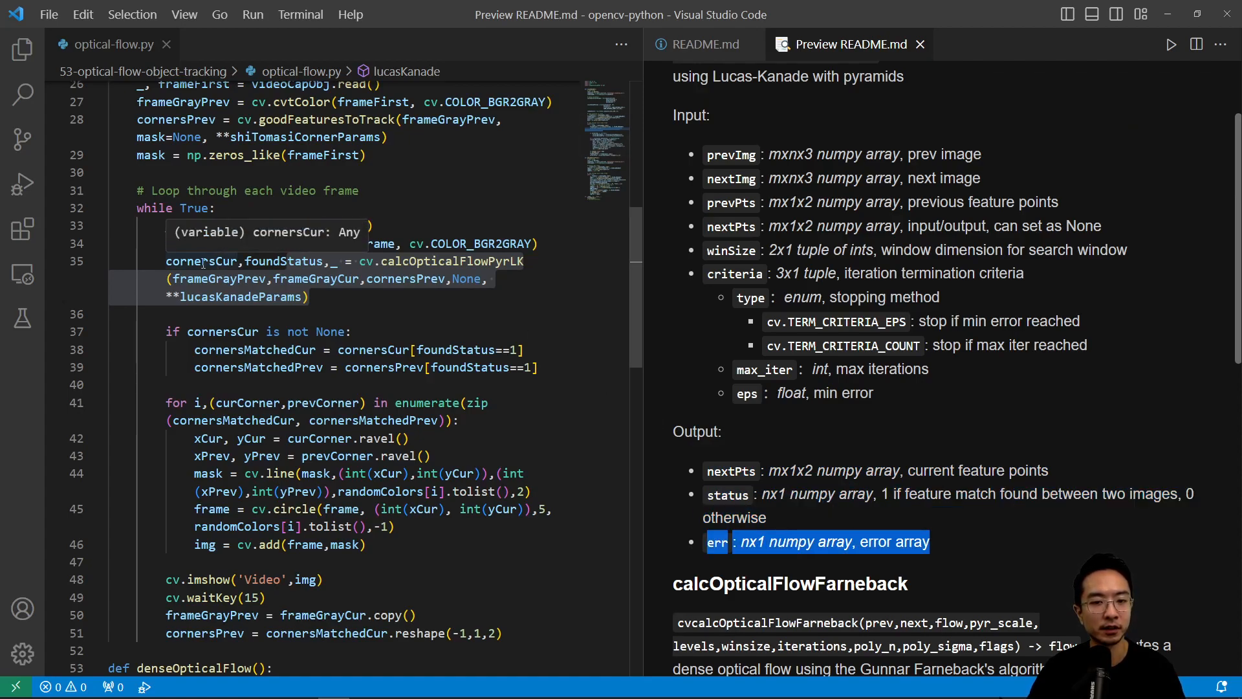
double_click(201, 261)
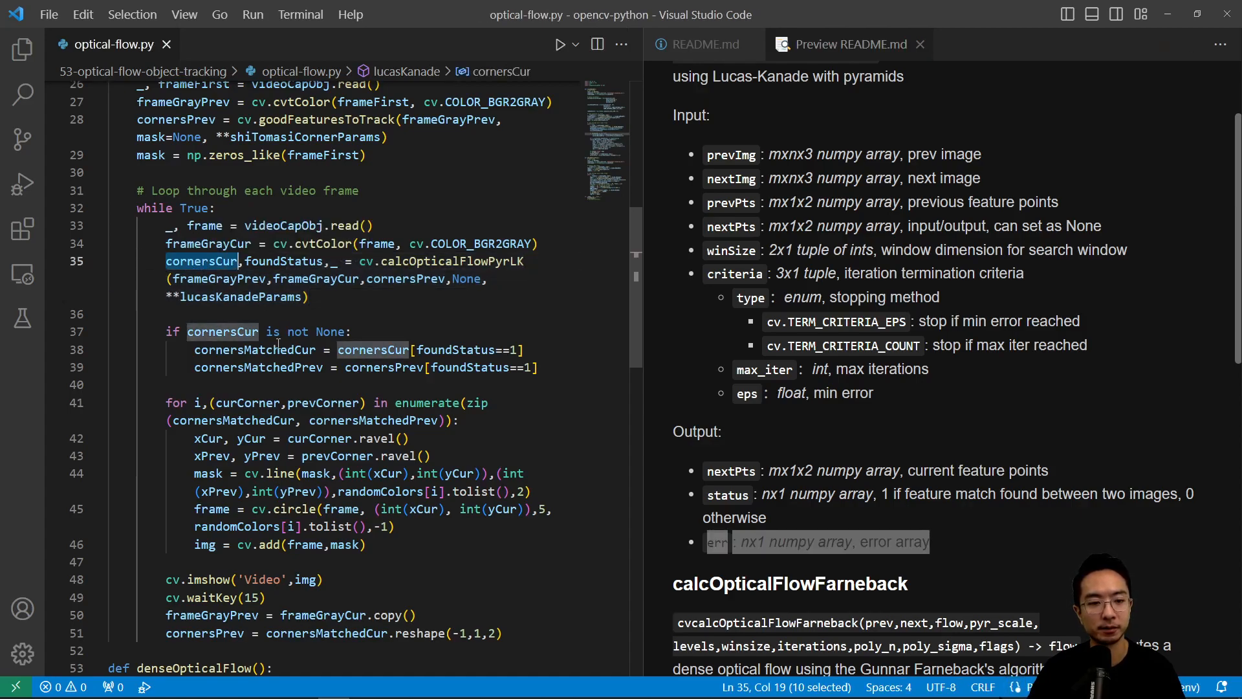
left_click(254, 349)
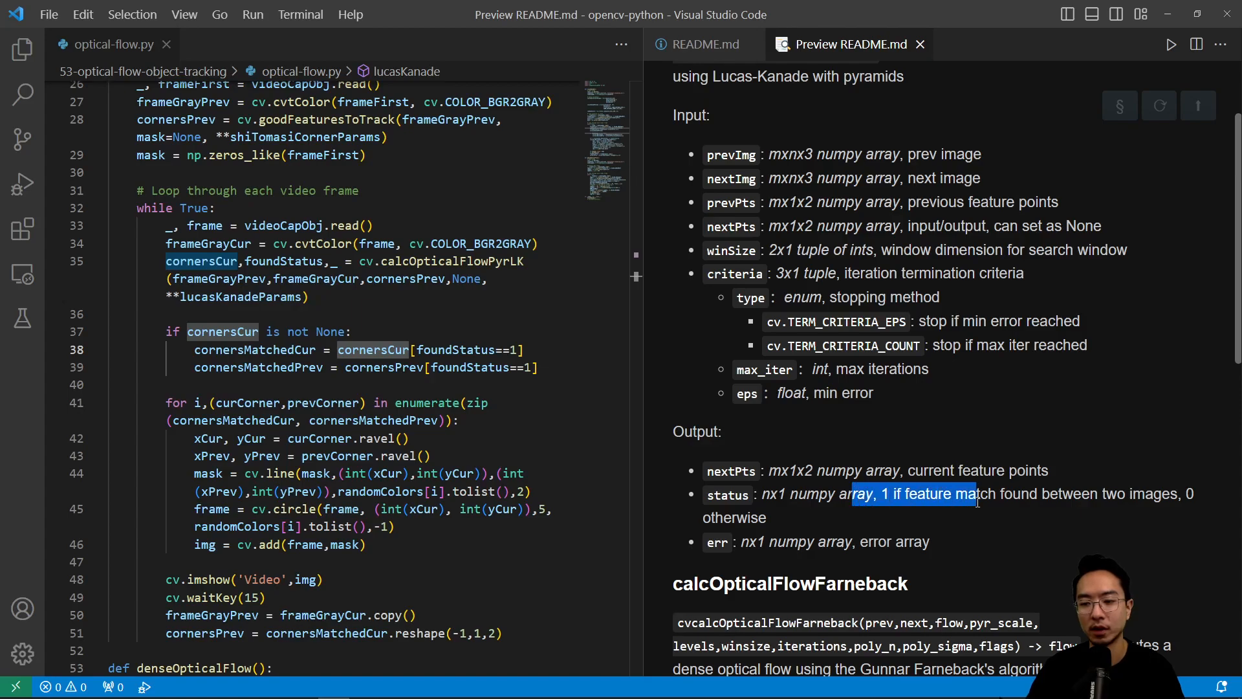
scroll("down", 3)
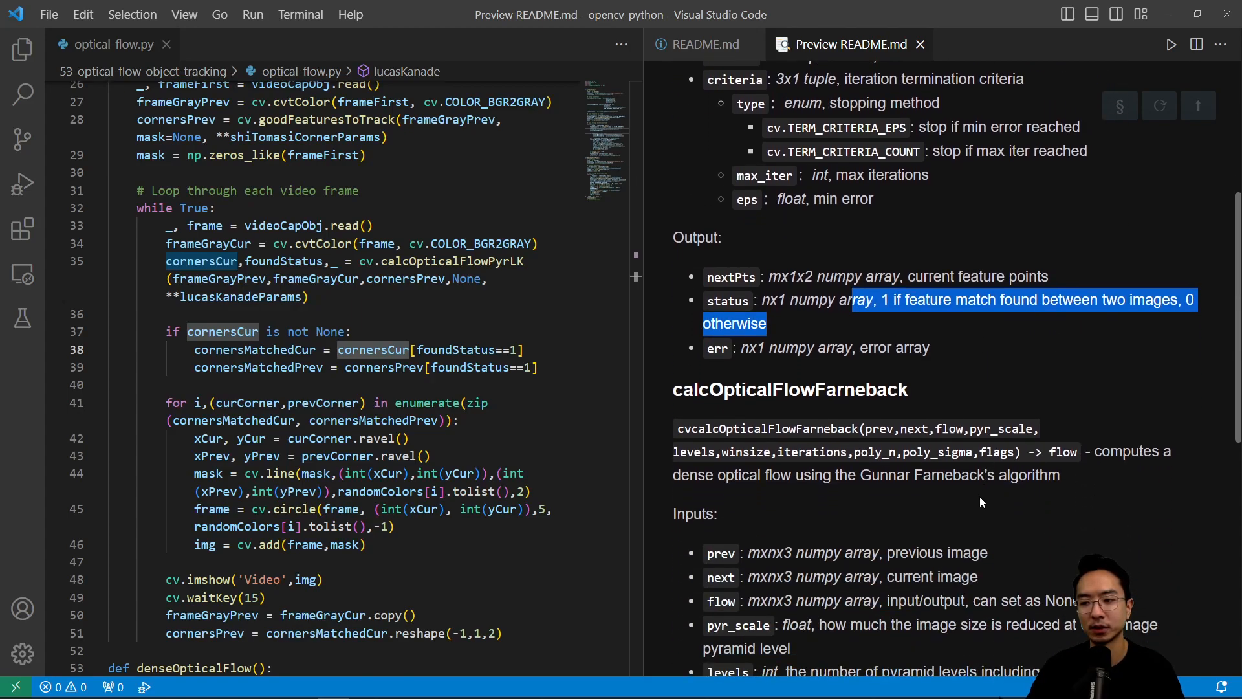
scroll("down", 3)
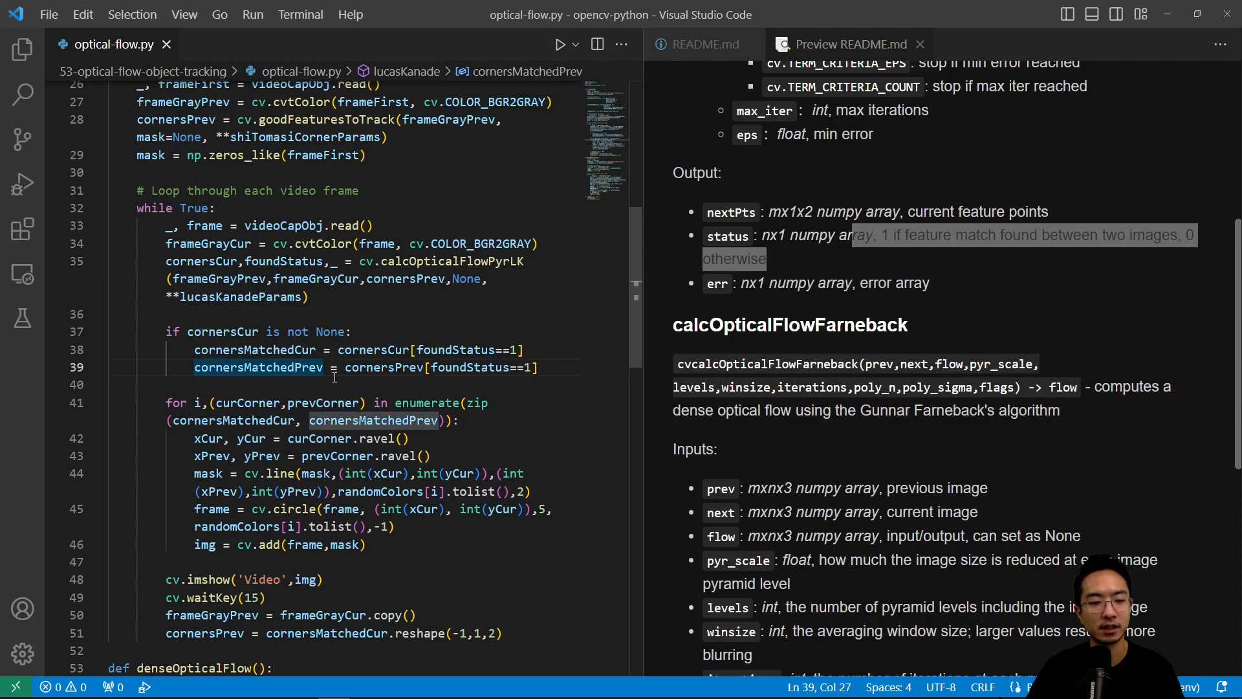
scroll("down", 3)
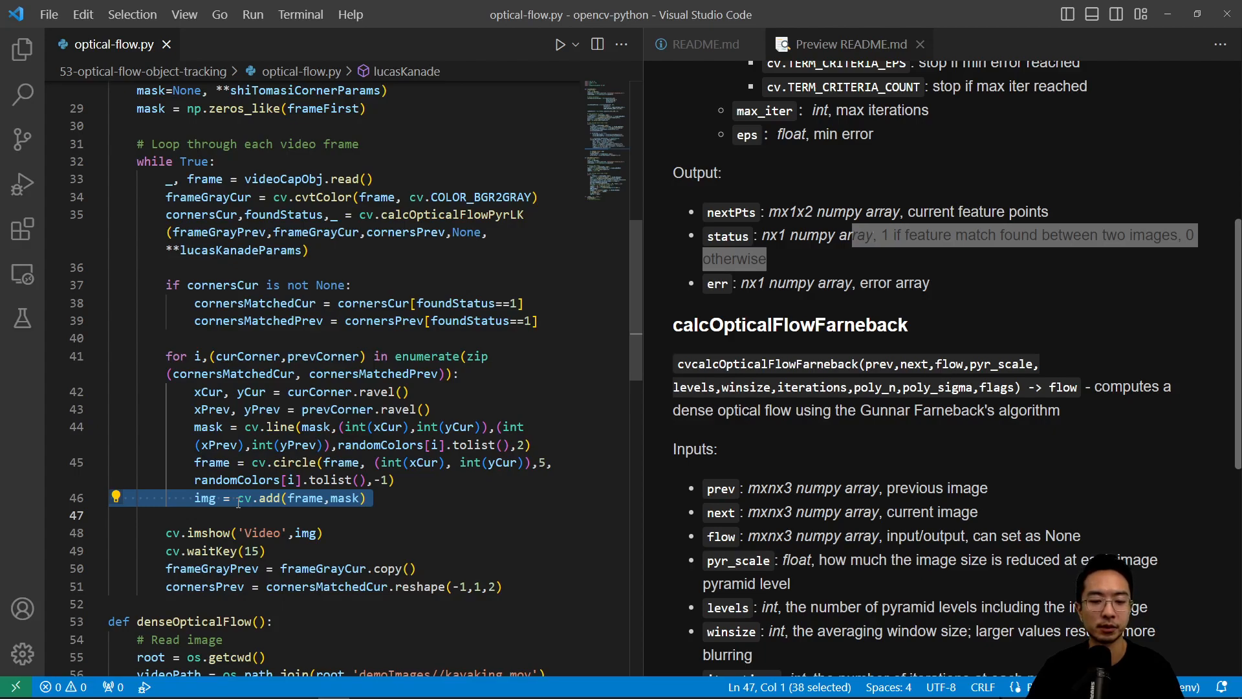
scroll("down", 3)
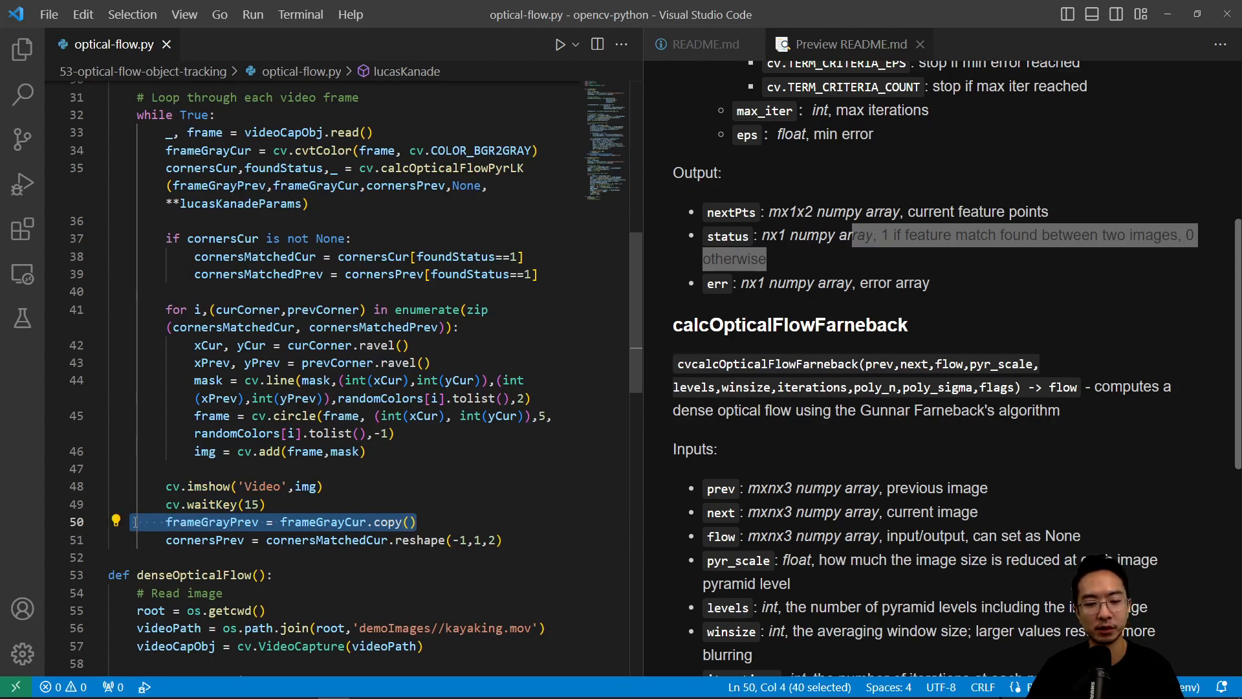
left_click(576, 44)
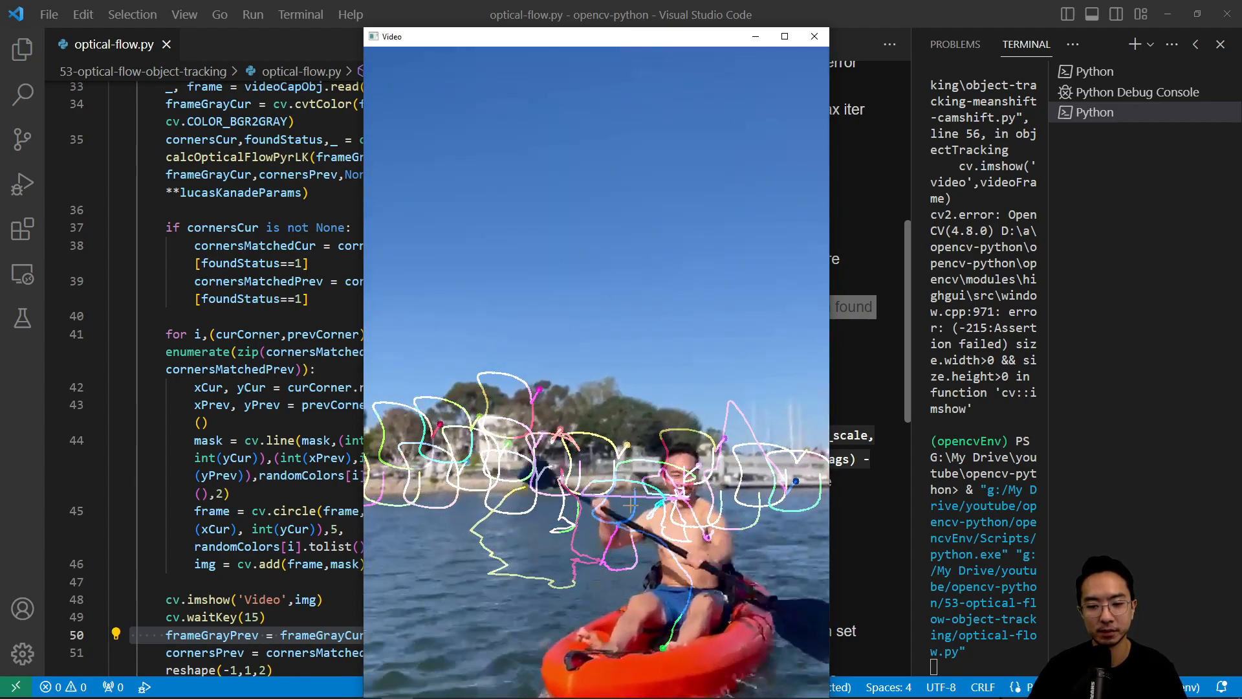
Run optical-flow.py so Lucas-Kanade point tracks draw over the kayaking video.
left_click(813, 36)
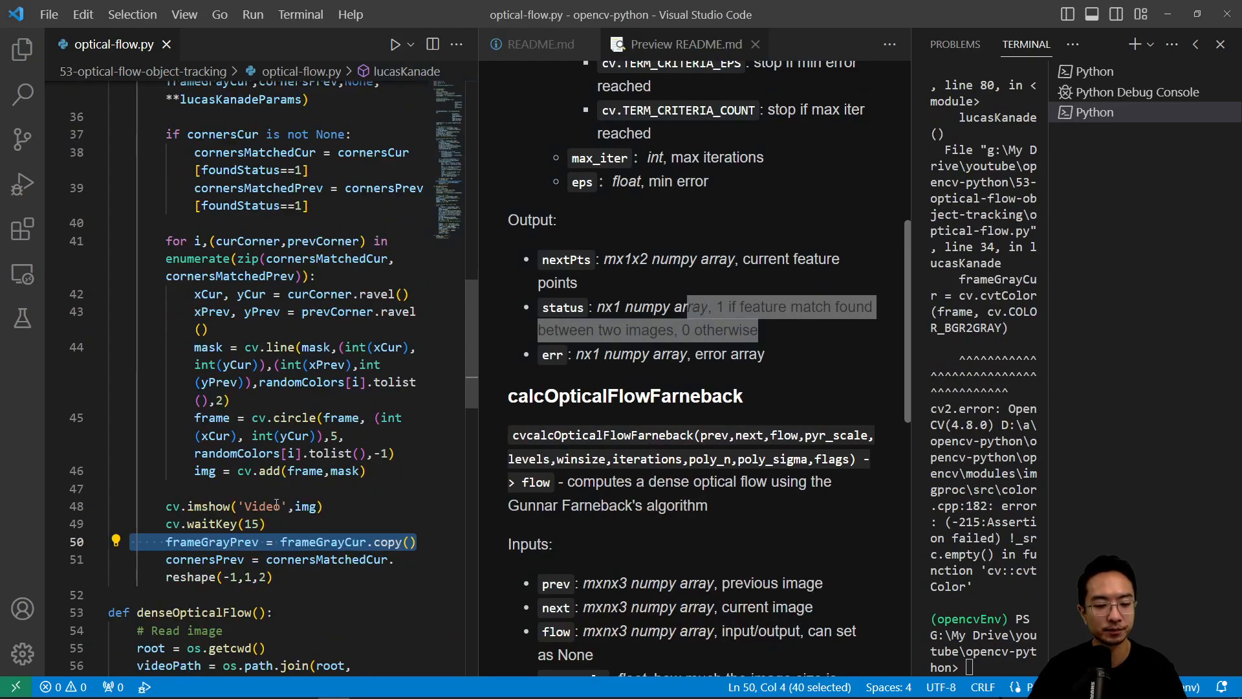
scroll("down", 3)
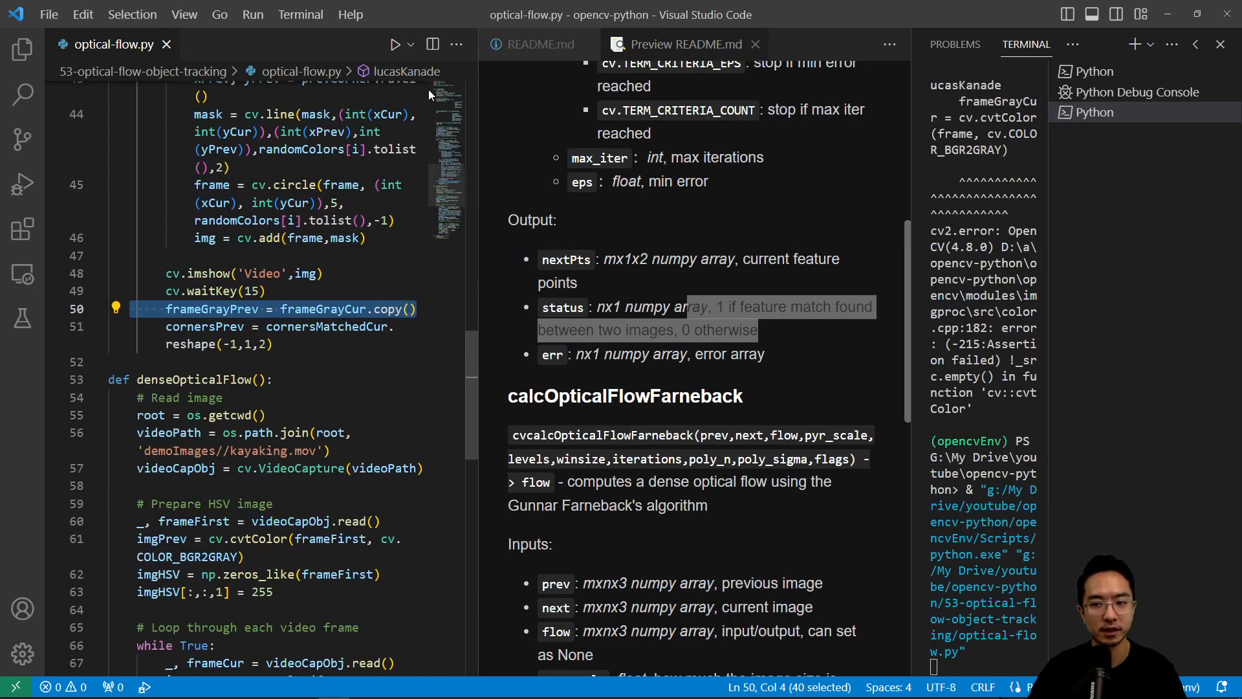
left_click(396, 44)
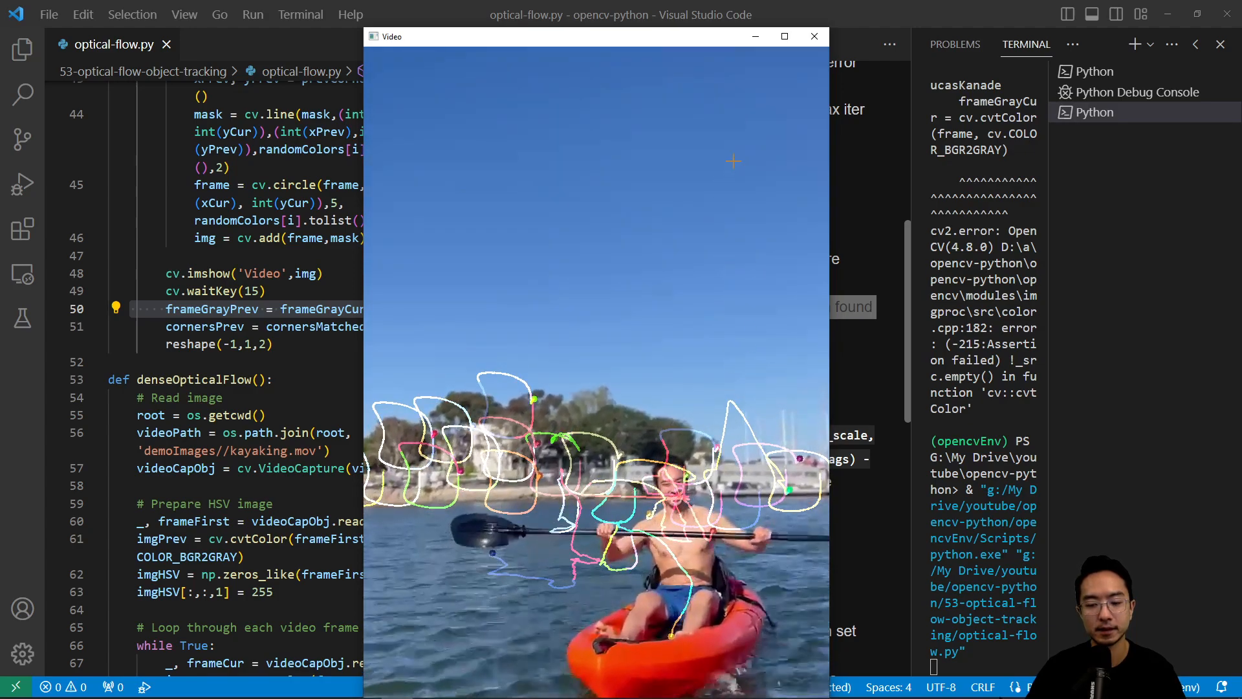
Repeat the tracking run and return to the video display code toward denseOpticalFlow.
left_click(813, 36)
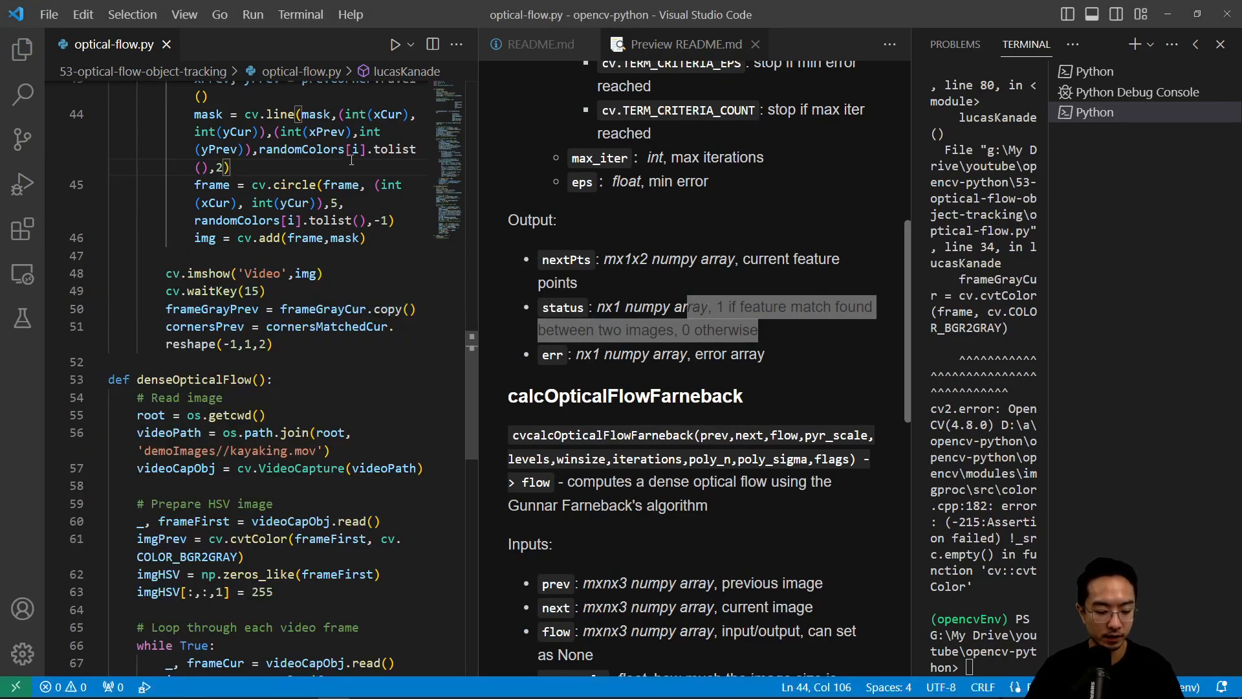
left_click(379, 275)
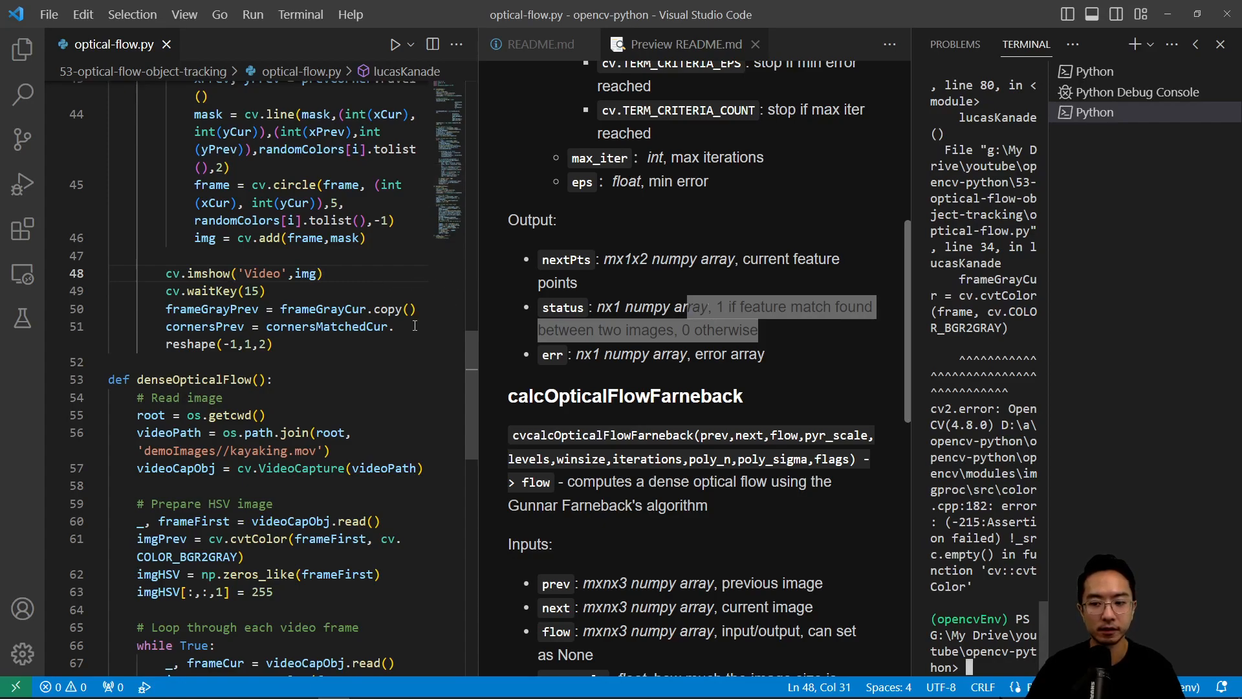
scroll("down", 3)
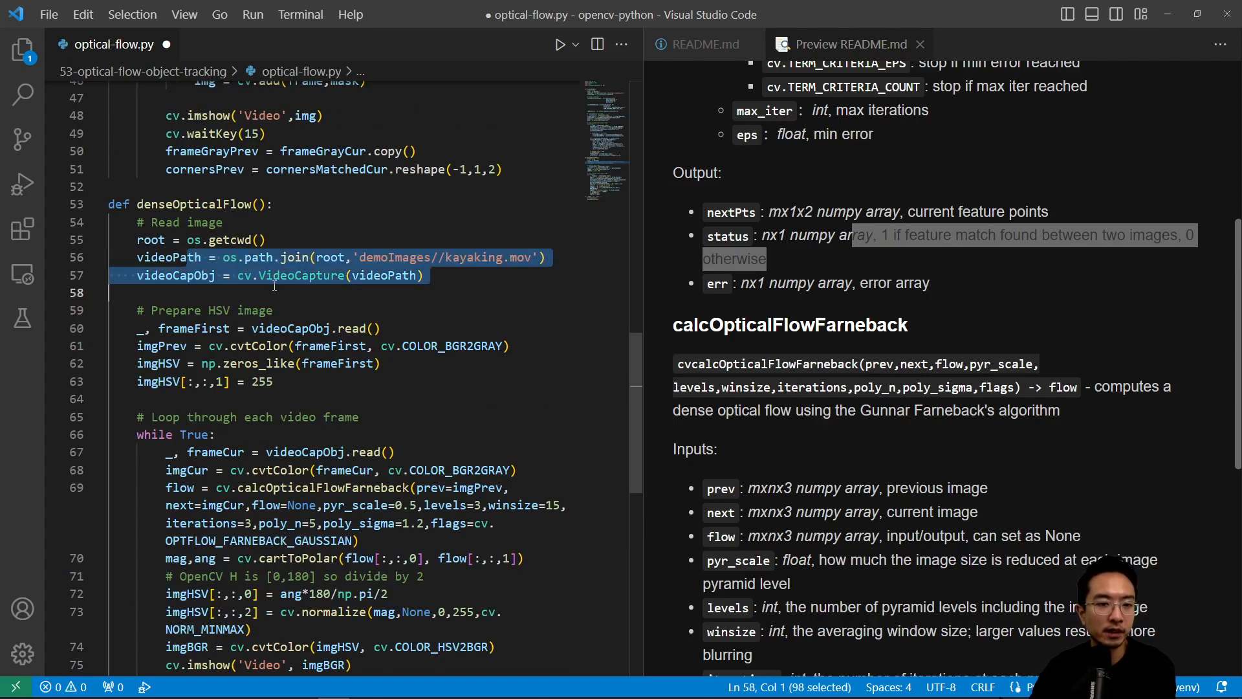
scroll("up", 3)
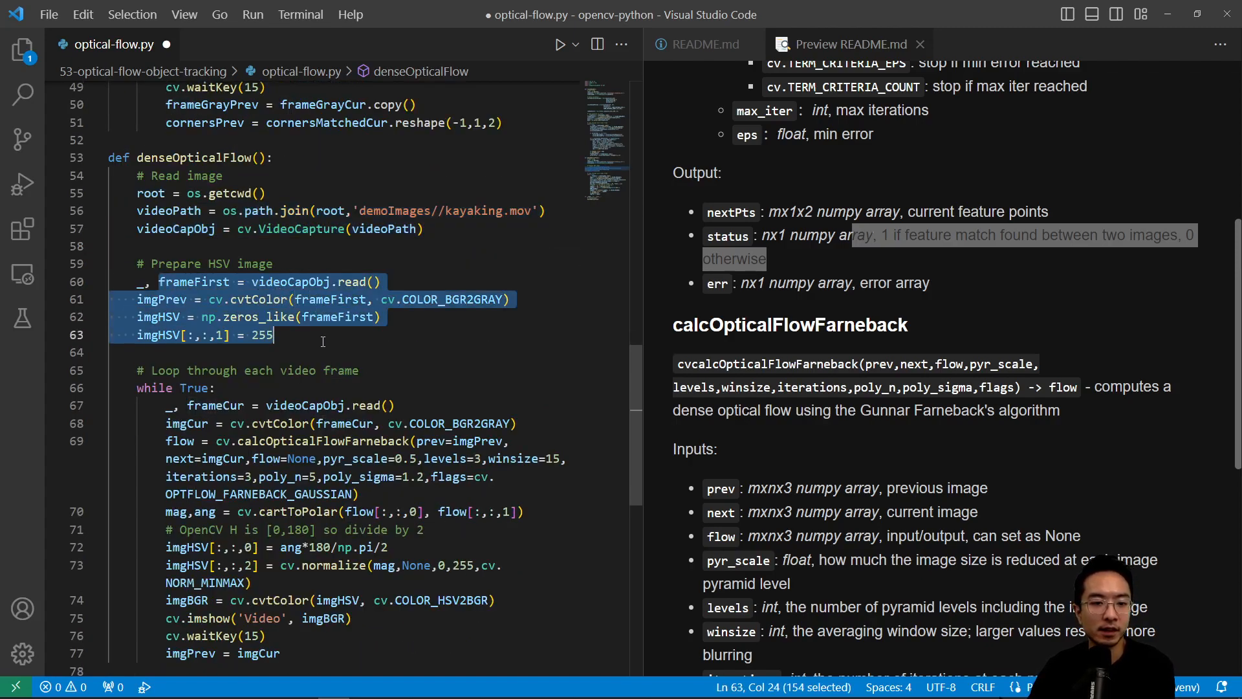
left_click(303, 333)
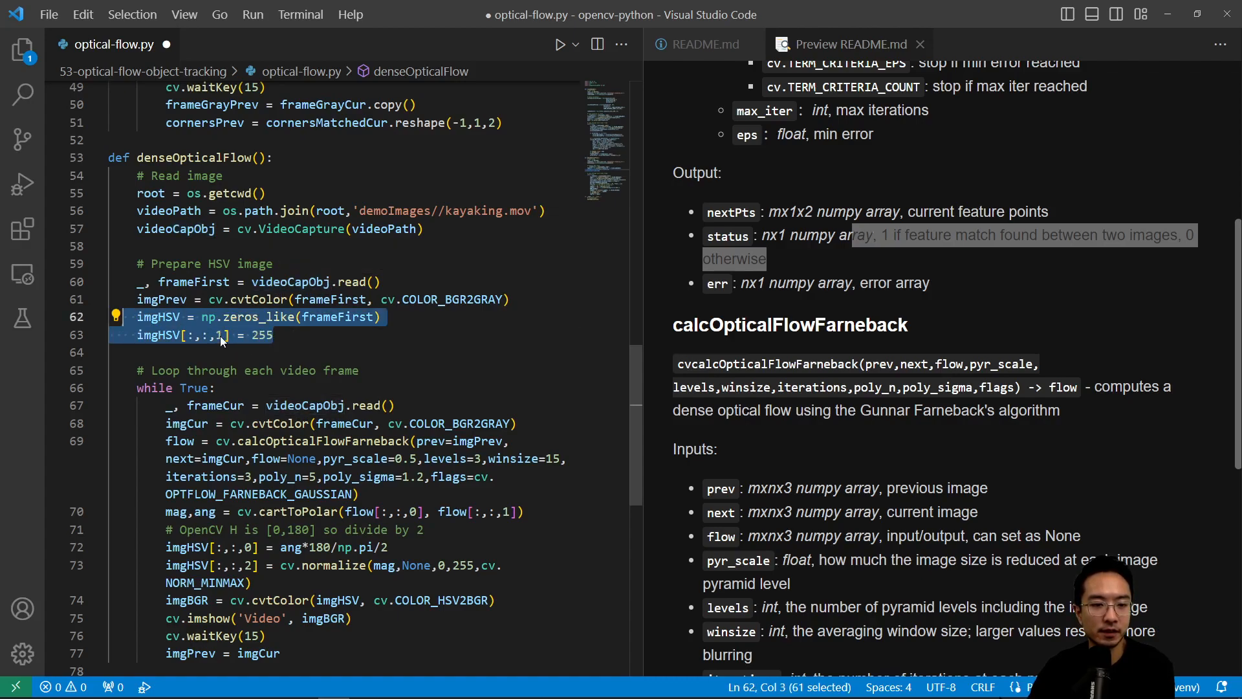
left_click(217, 335)
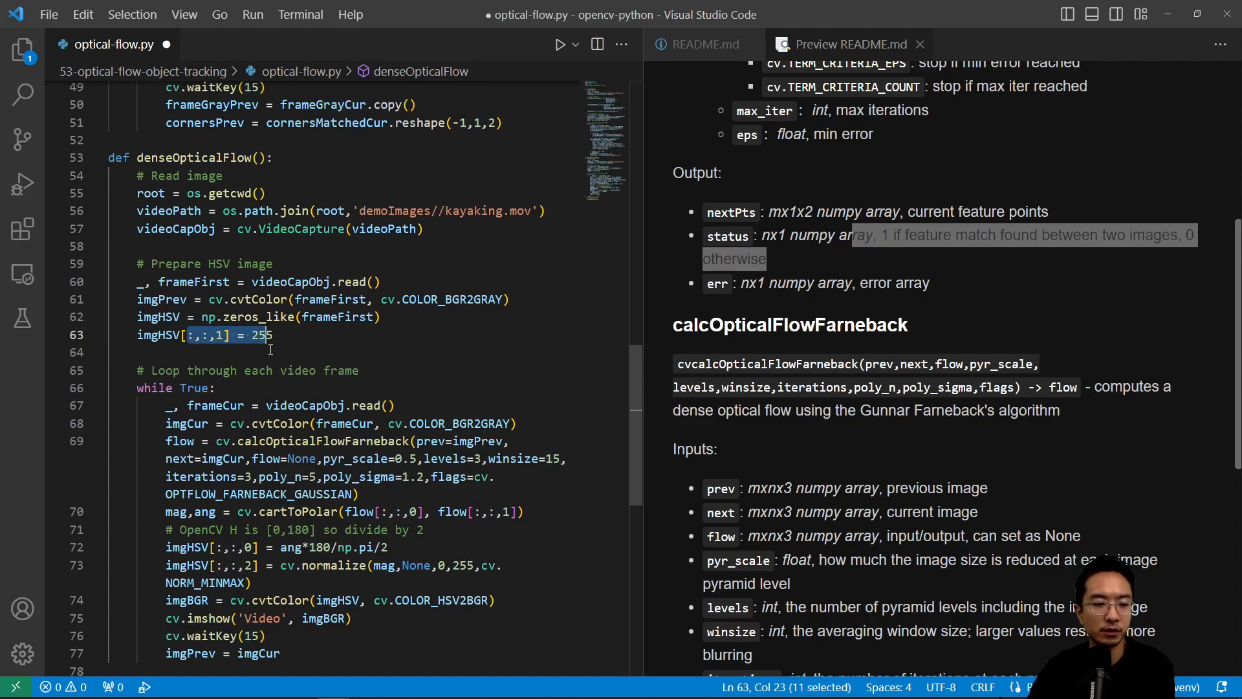
scroll("down", 3)
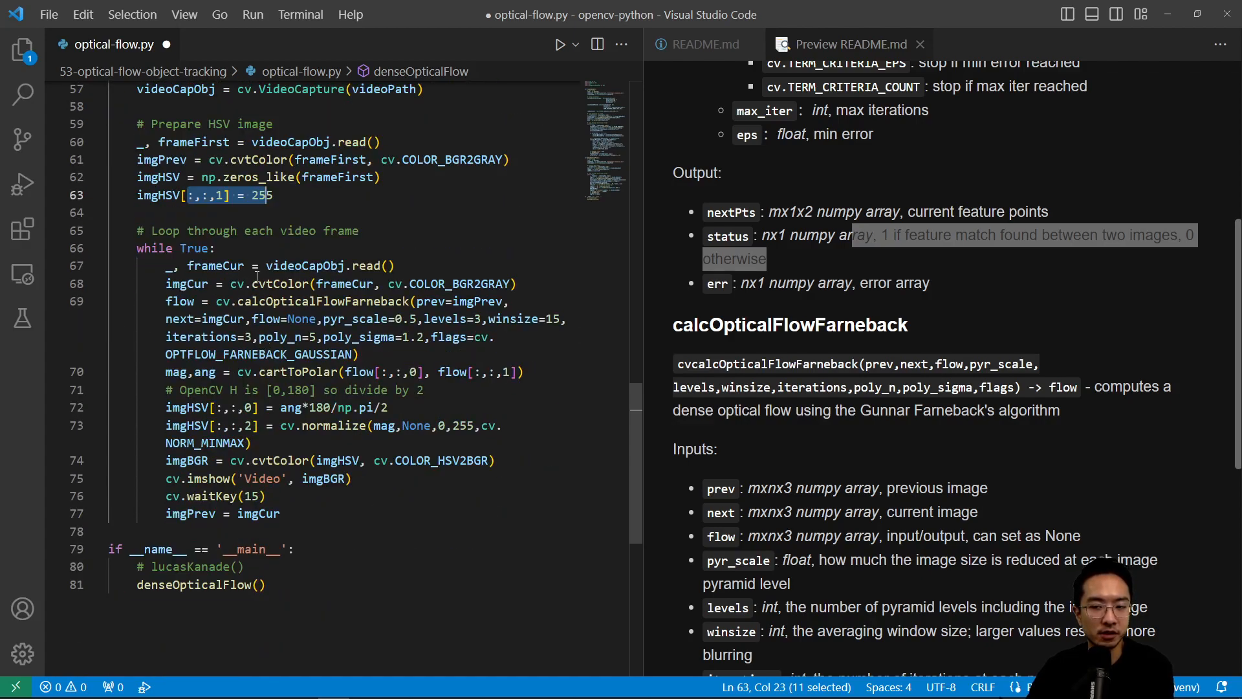
mouse_move(167, 265)
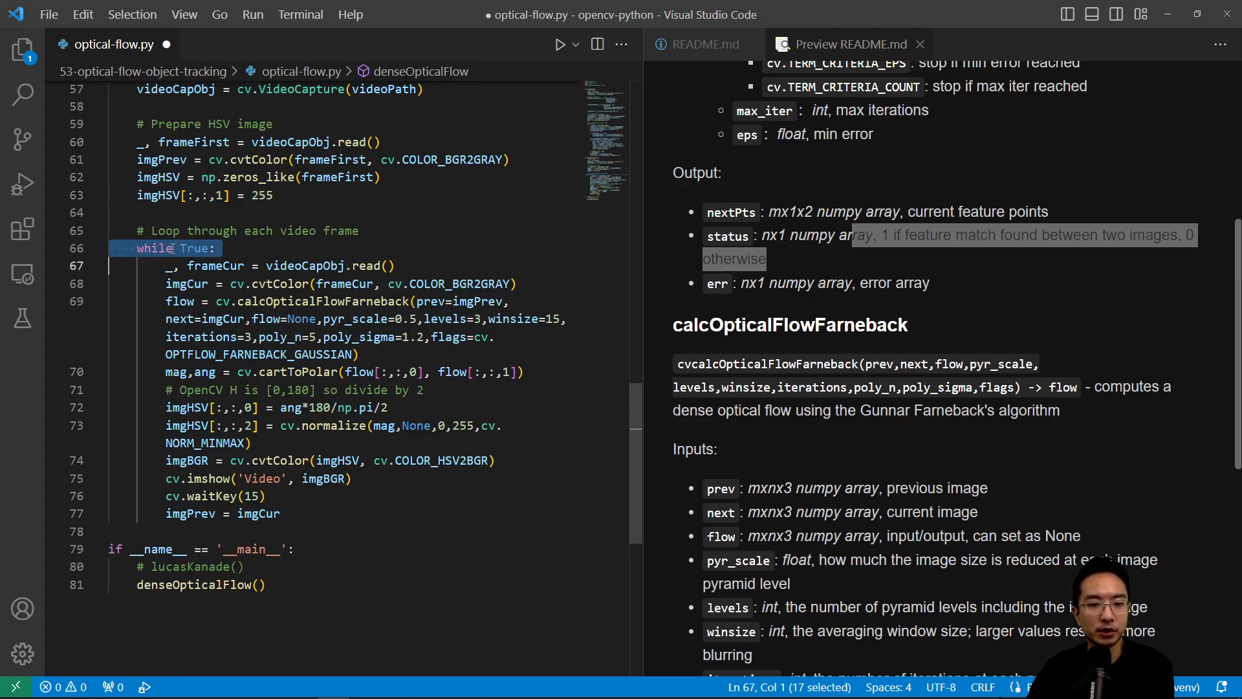
double_click(301, 266)
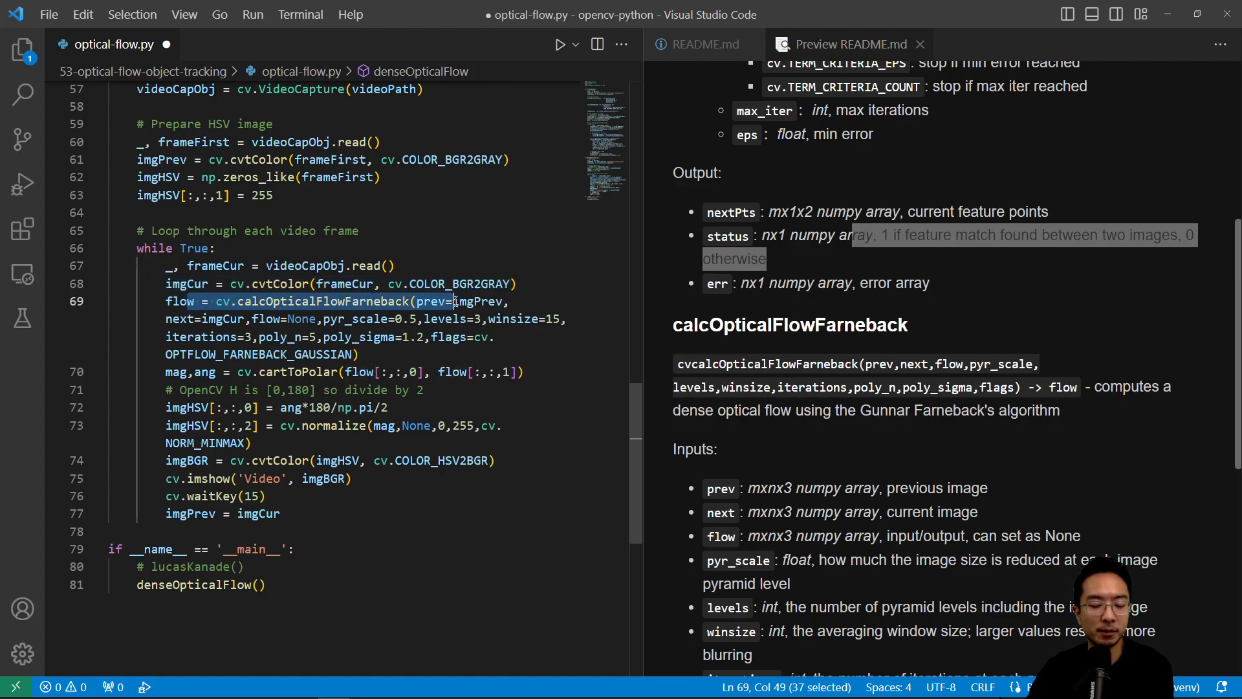
scroll("down", 3)
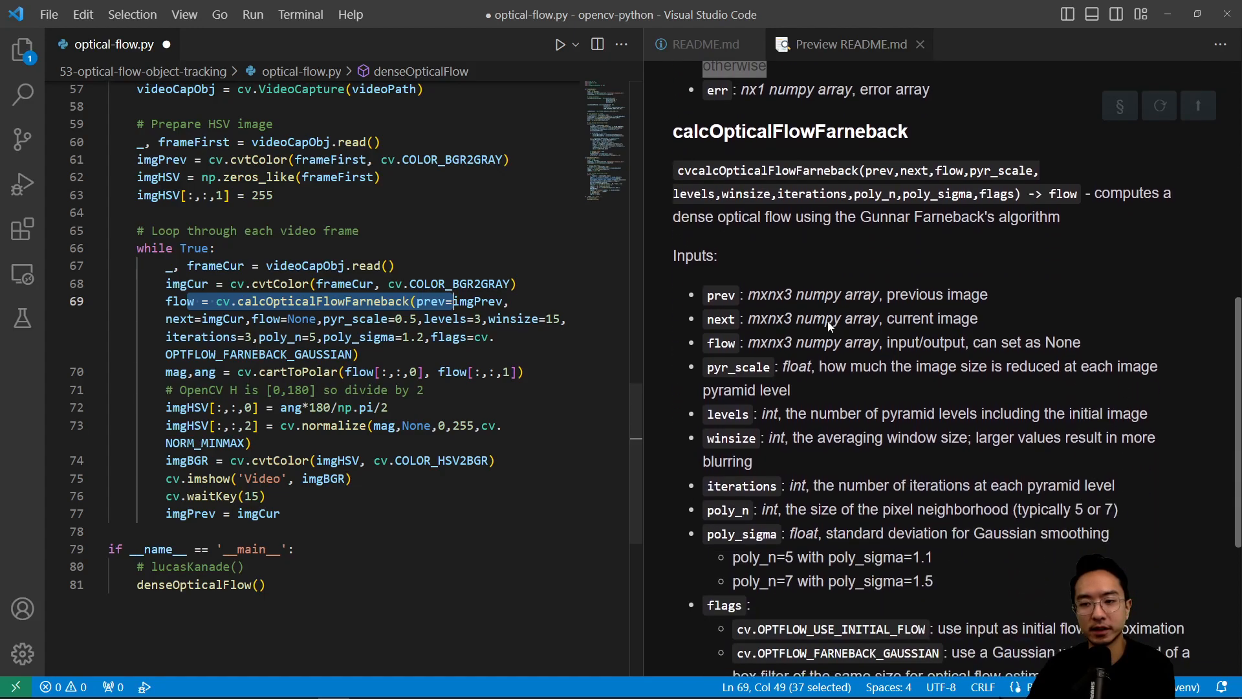
scroll("down", 3)
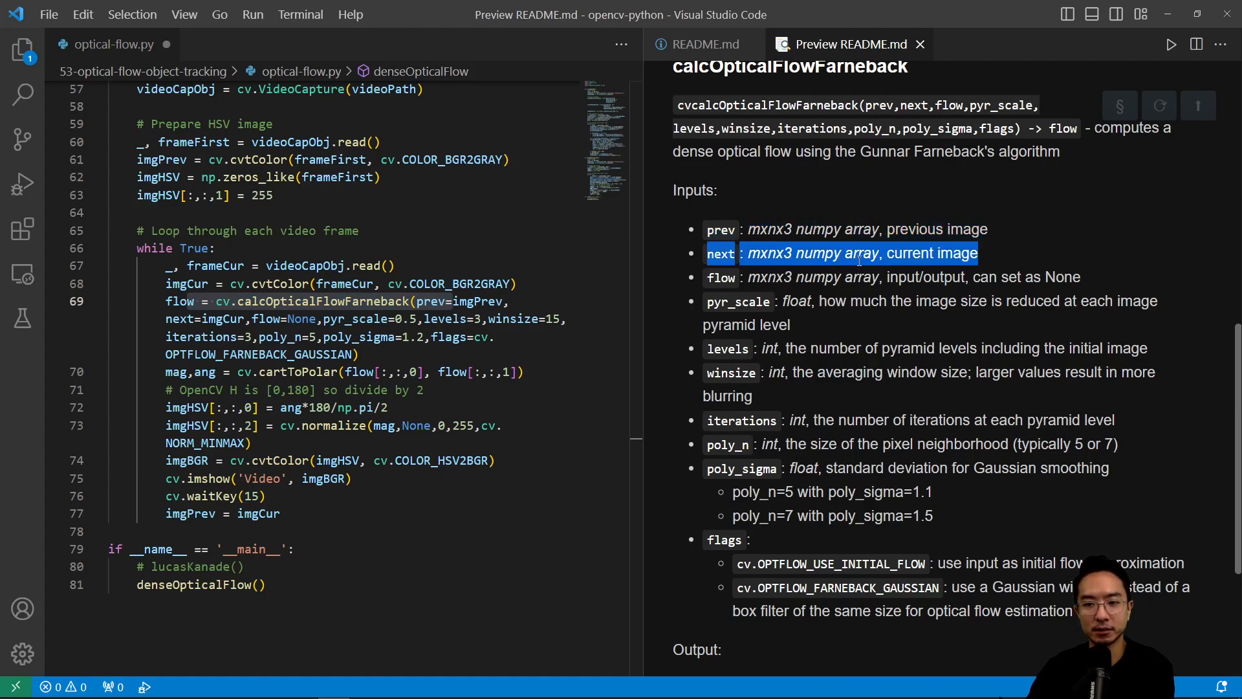
mouse_move(832, 278)
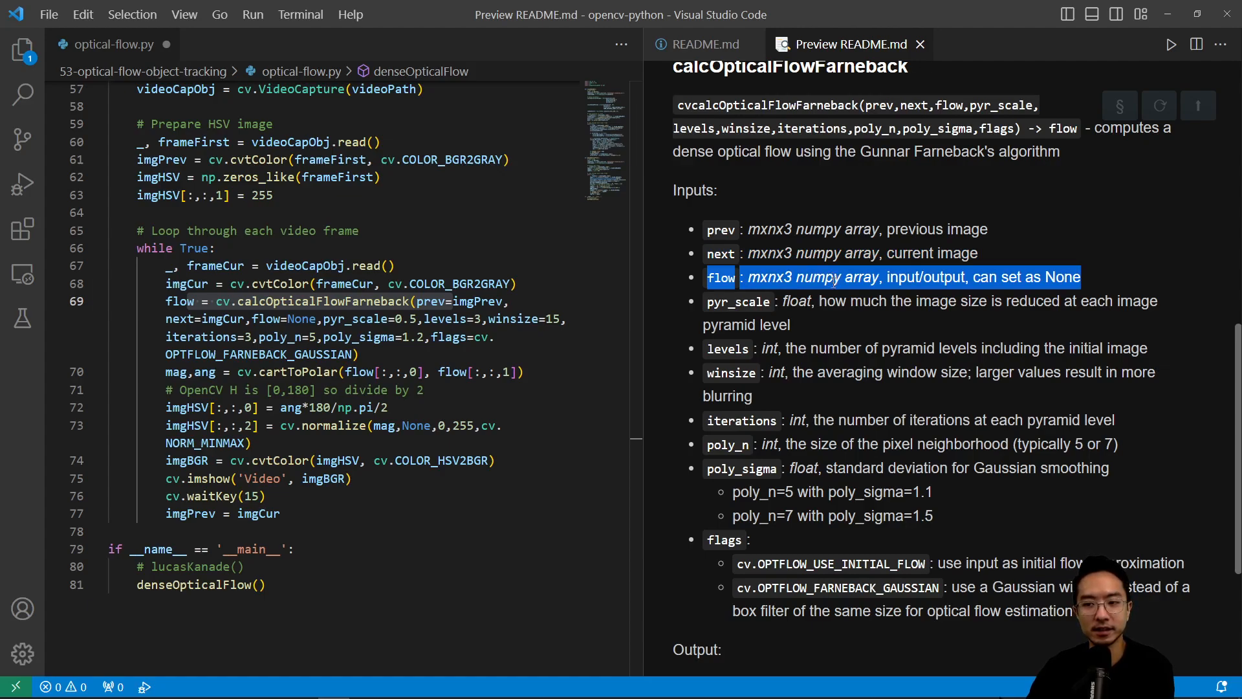
mouse_move(531, 357)
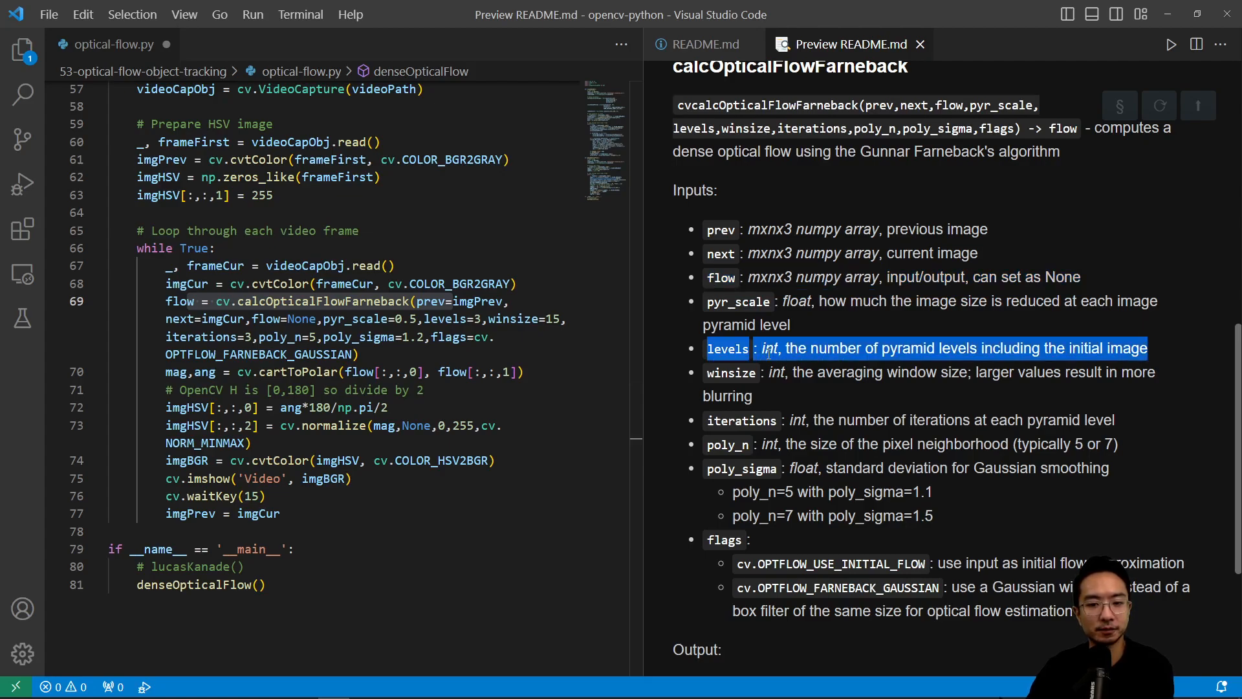
mouse_move(753, 365)
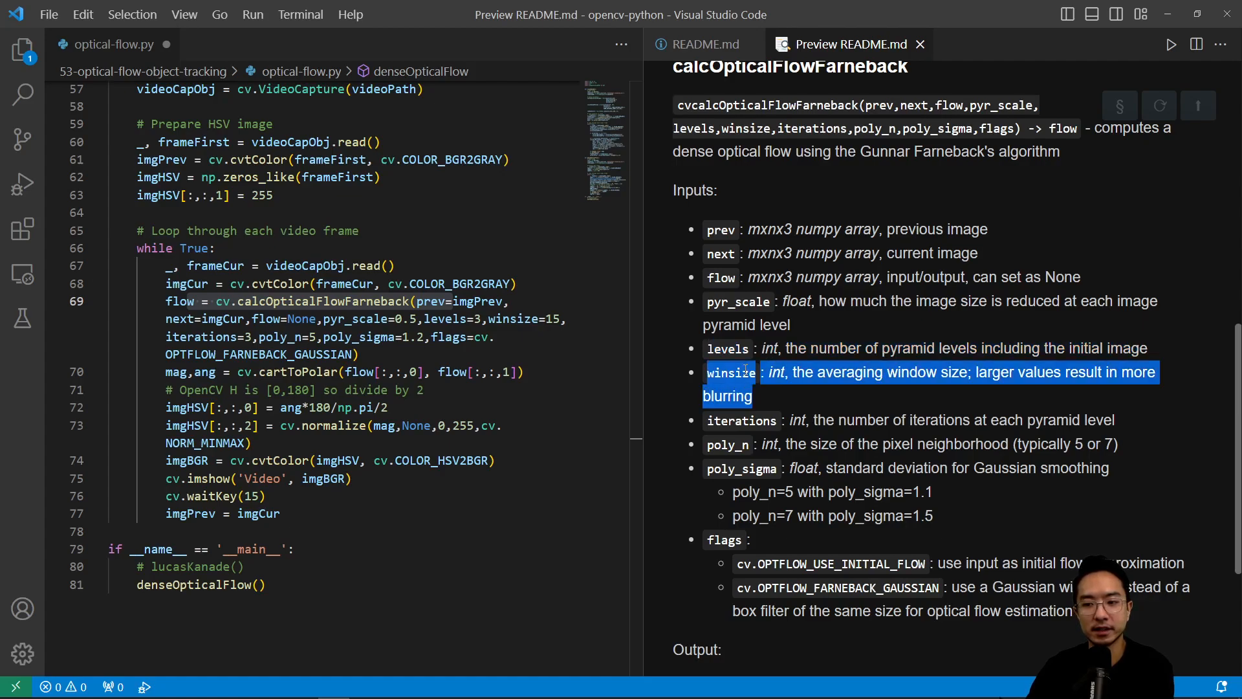
mouse_move(818, 401)
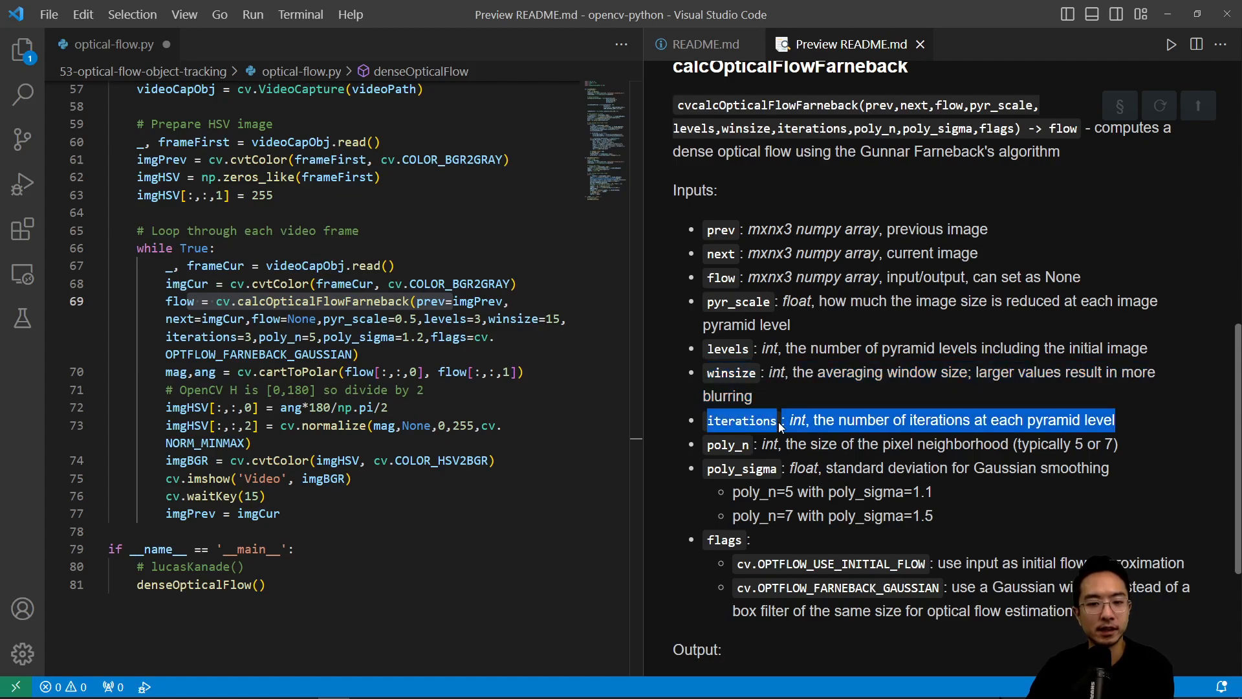
mouse_move(753, 446)
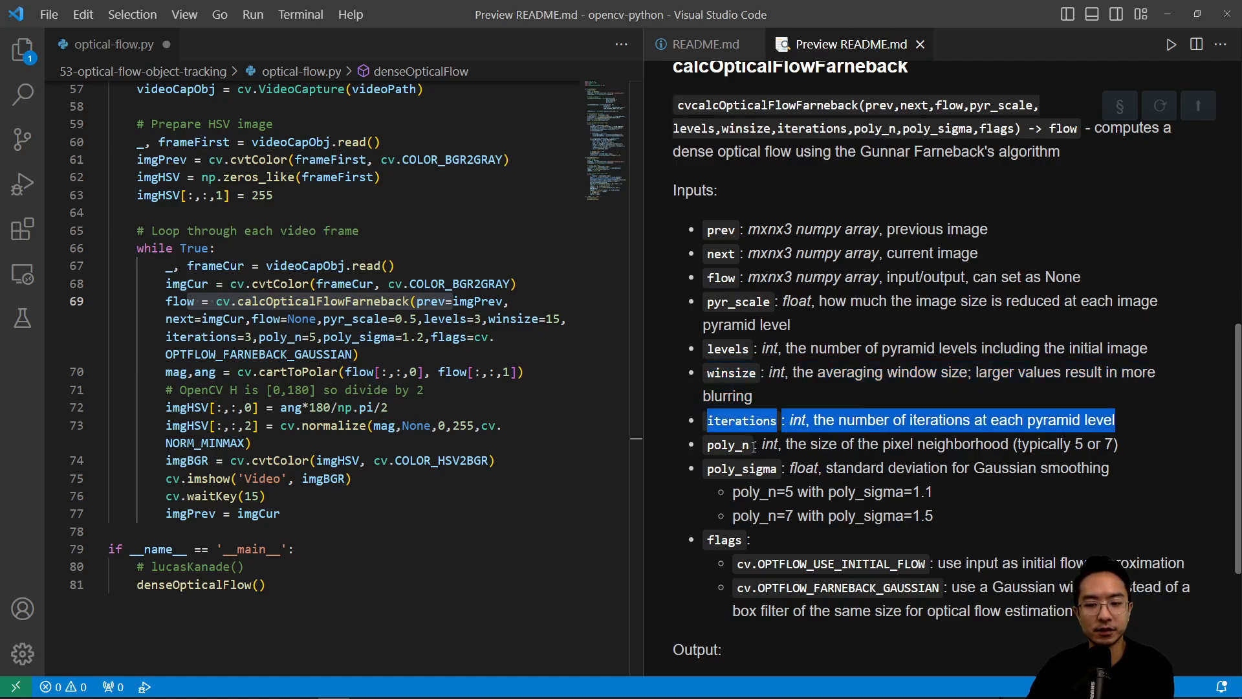
scroll("down", 3)
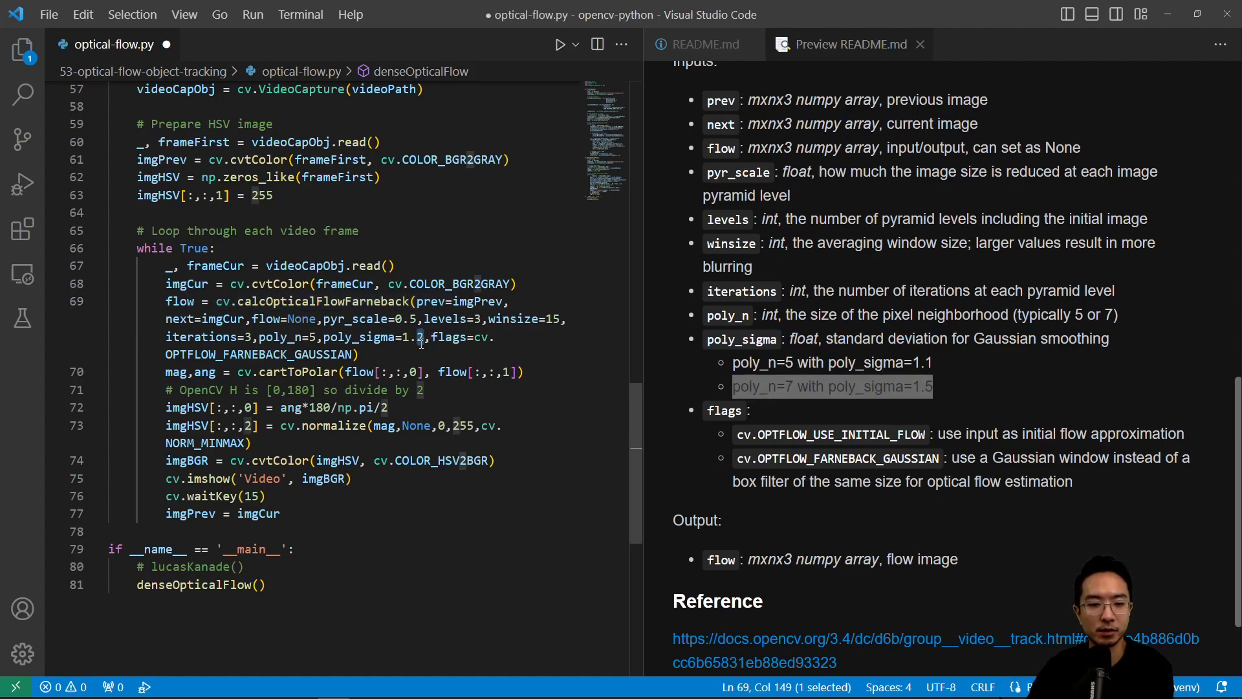
left_click(765, 428)
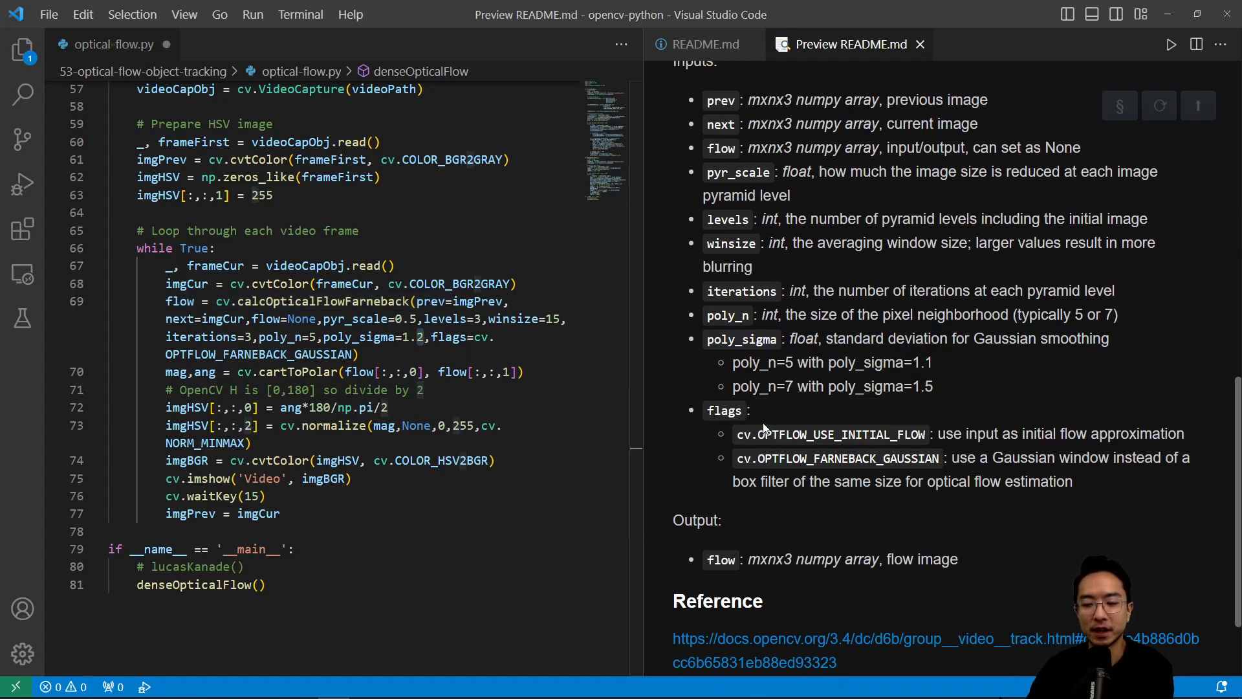
double_click(828, 433)
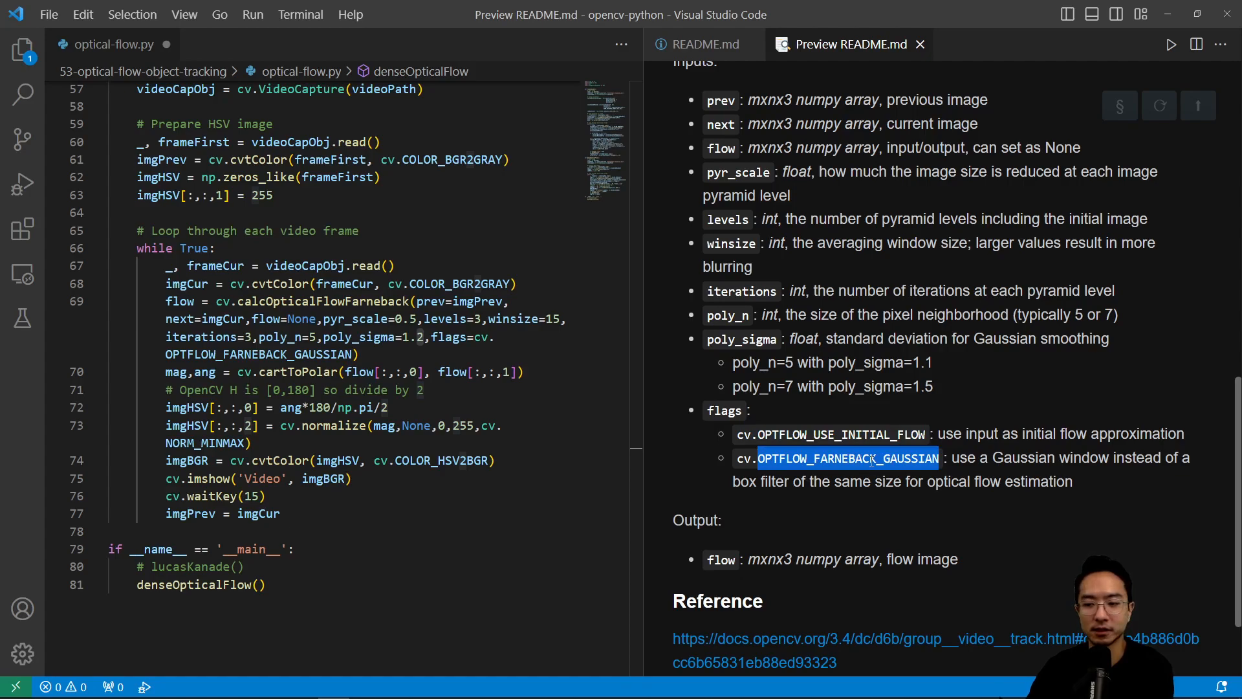
scroll("down", 3)
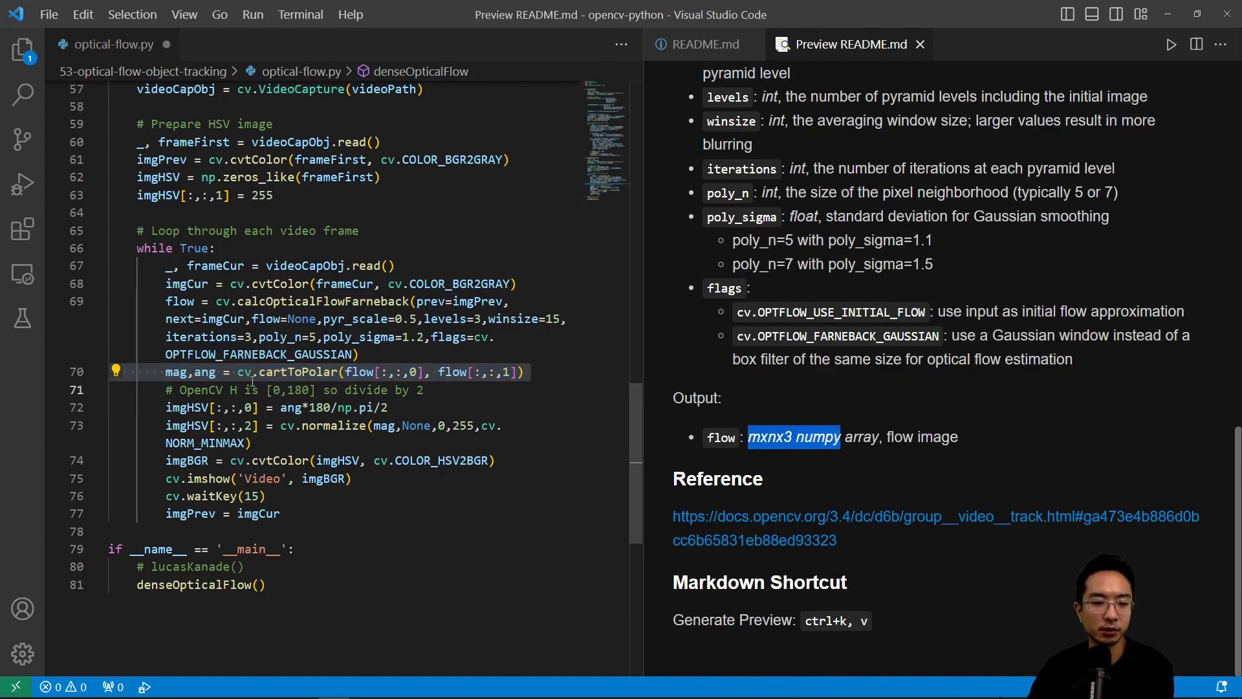
mouse_move(266, 372)
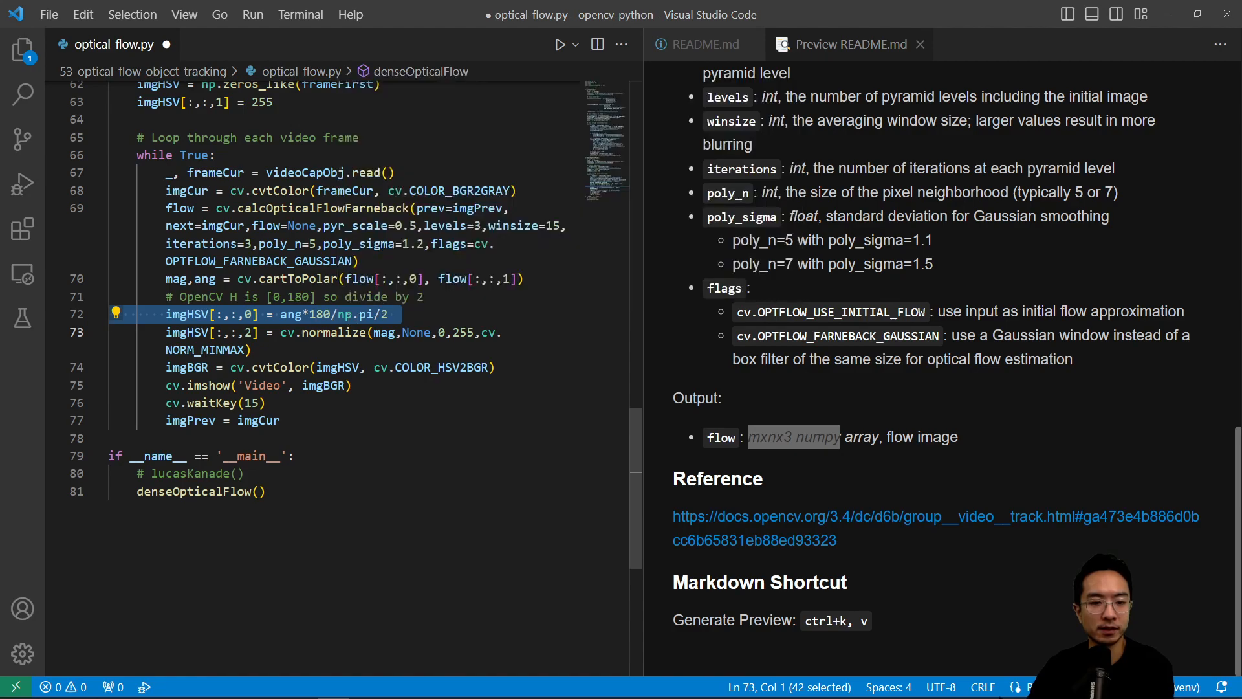
Point out the HSV-to-BGR conversion and Video imshow lines, then reveal the run options.
left_click(321, 313)
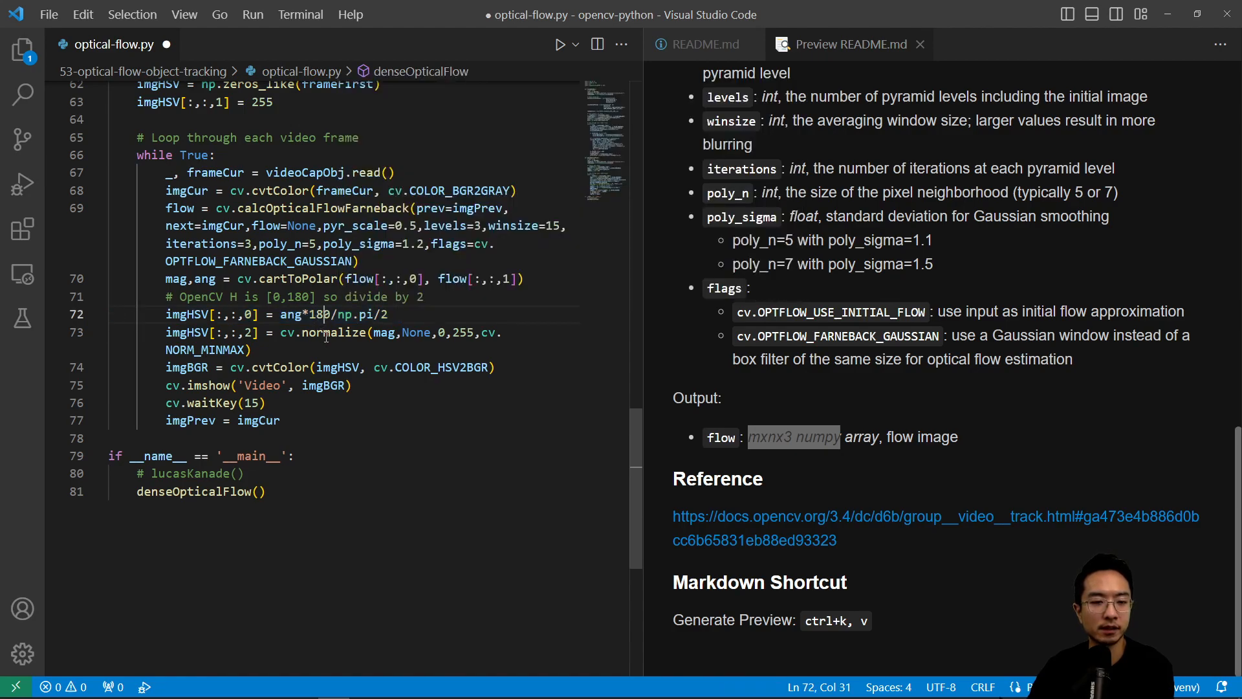
left_click(298, 333)
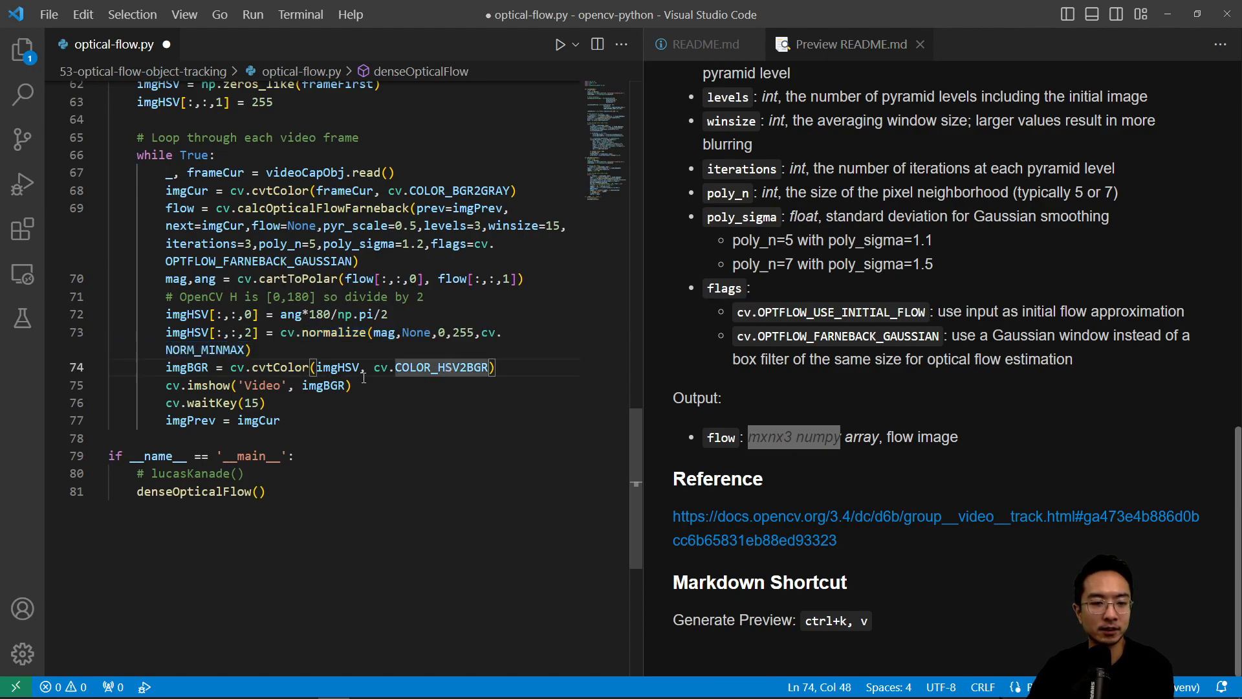
left_click(278, 385)
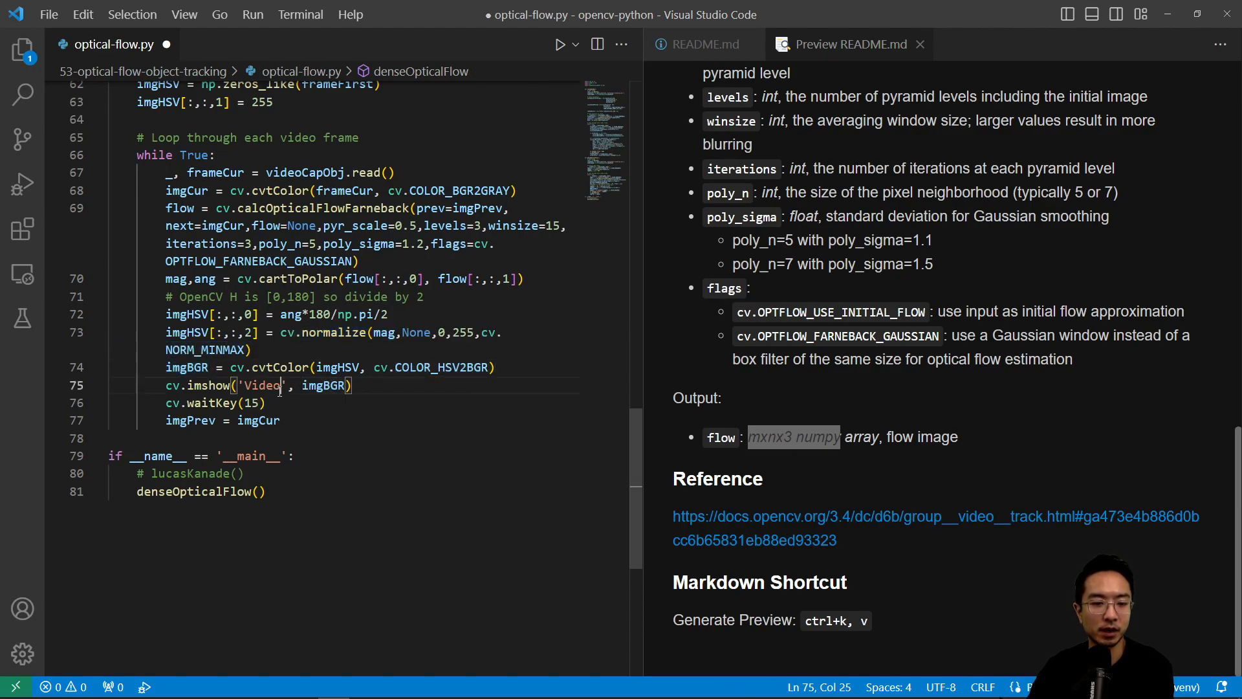
left_click(576, 44)
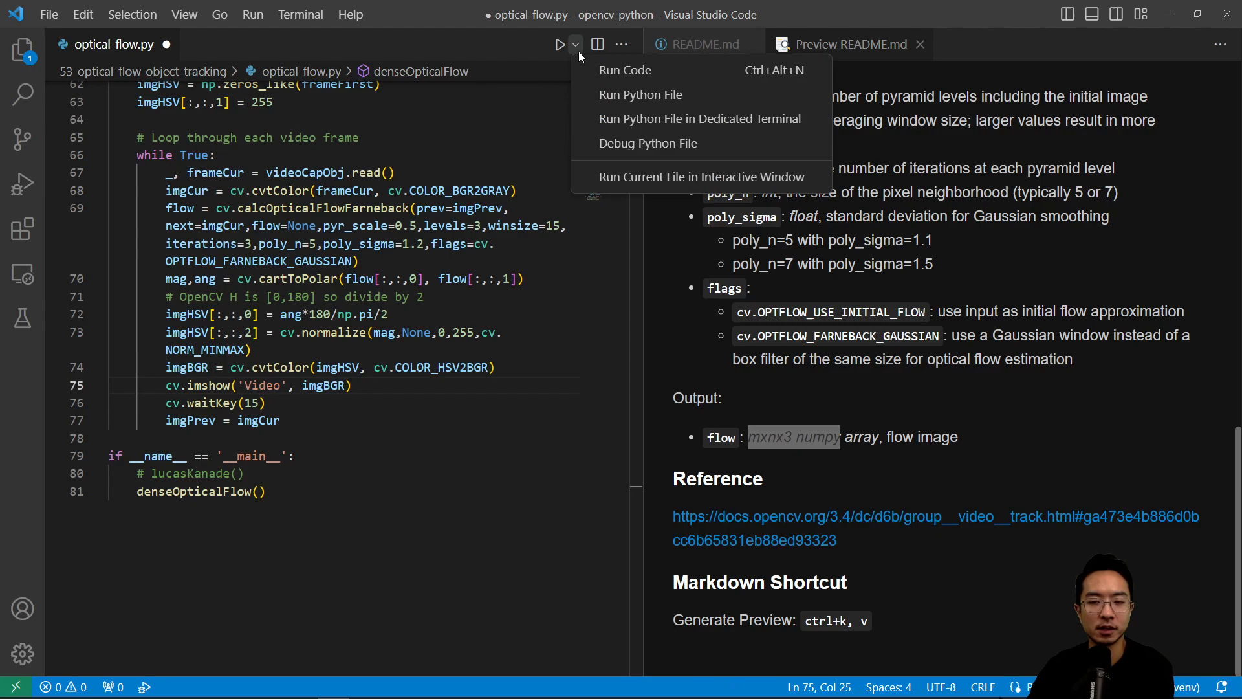
Run Python File so the Video window plays the dense Farneback flow visualization.
left_click(641, 94)
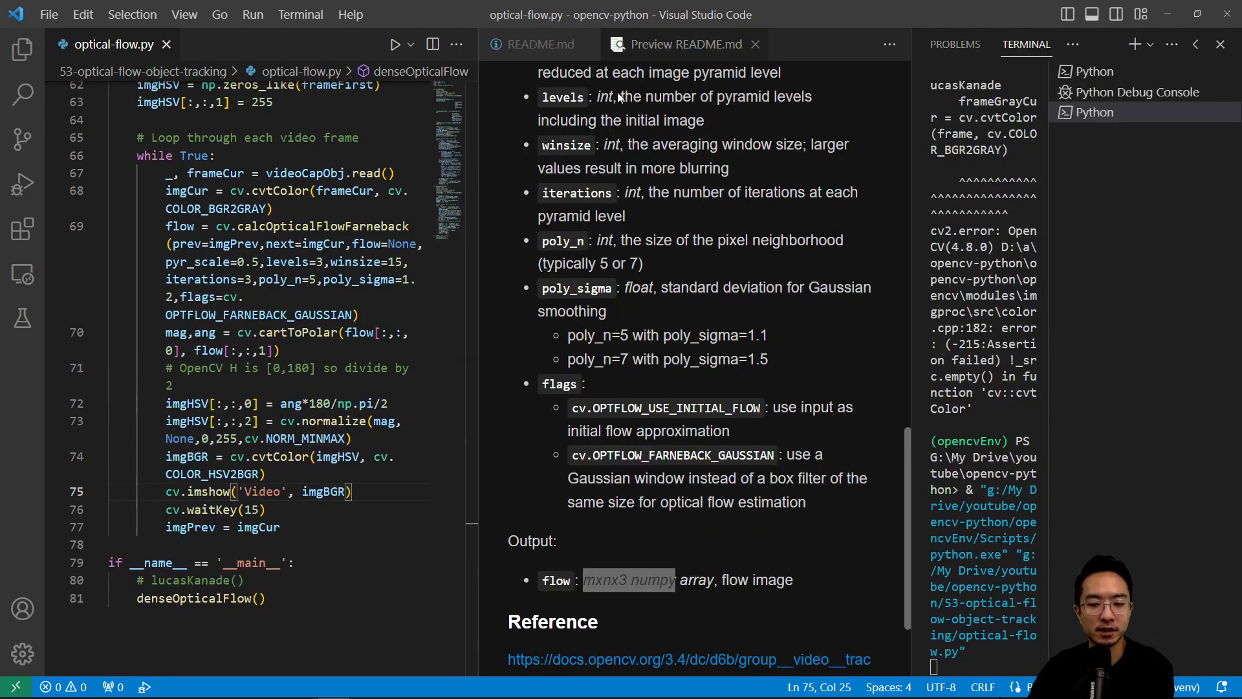
left_click(396, 44)
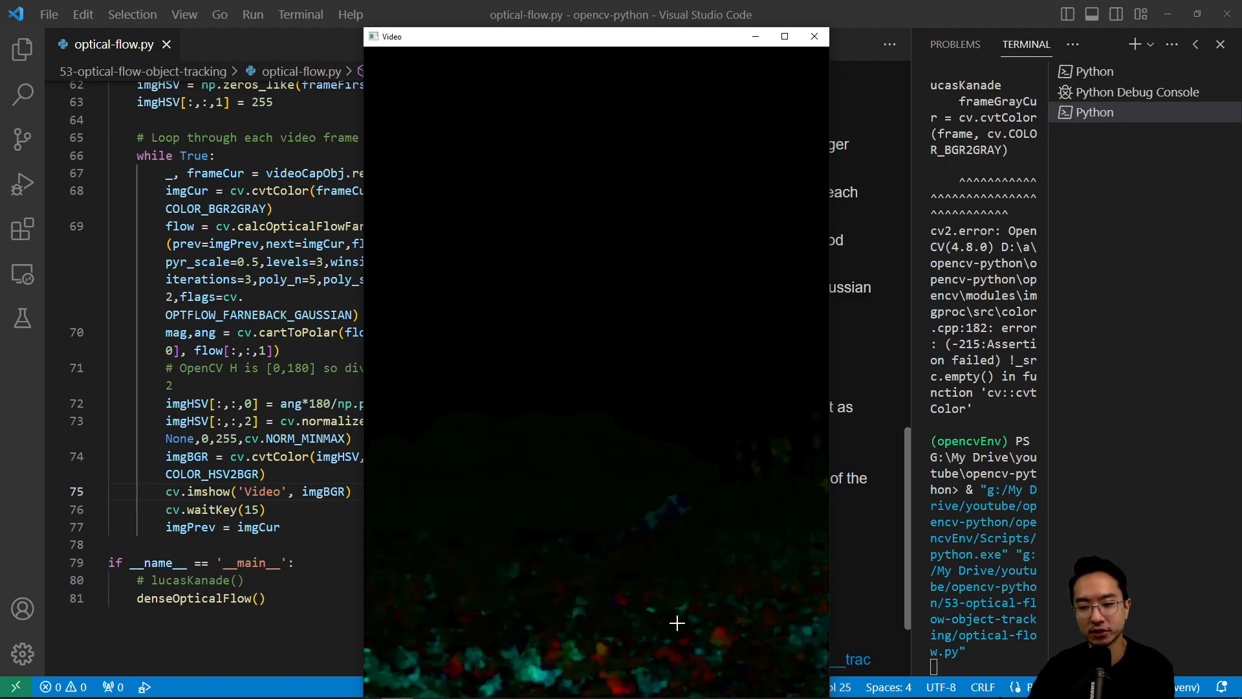
mouse_move(609, 95)
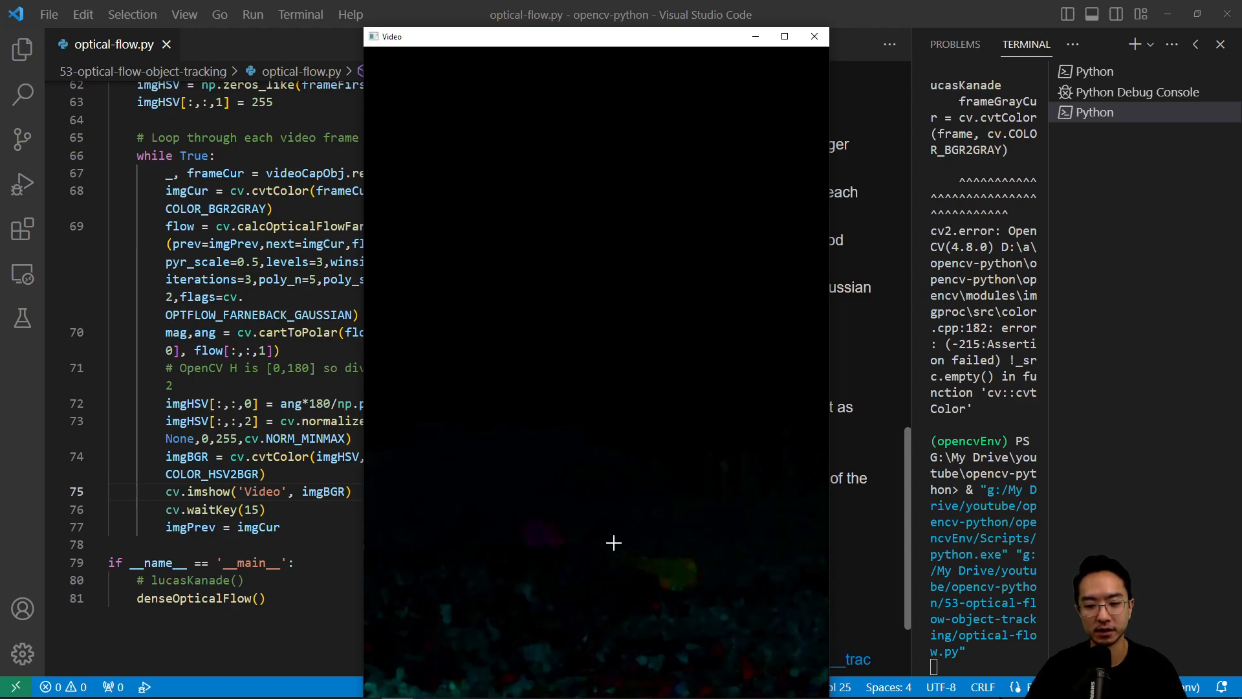
mouse_move(597, 503)
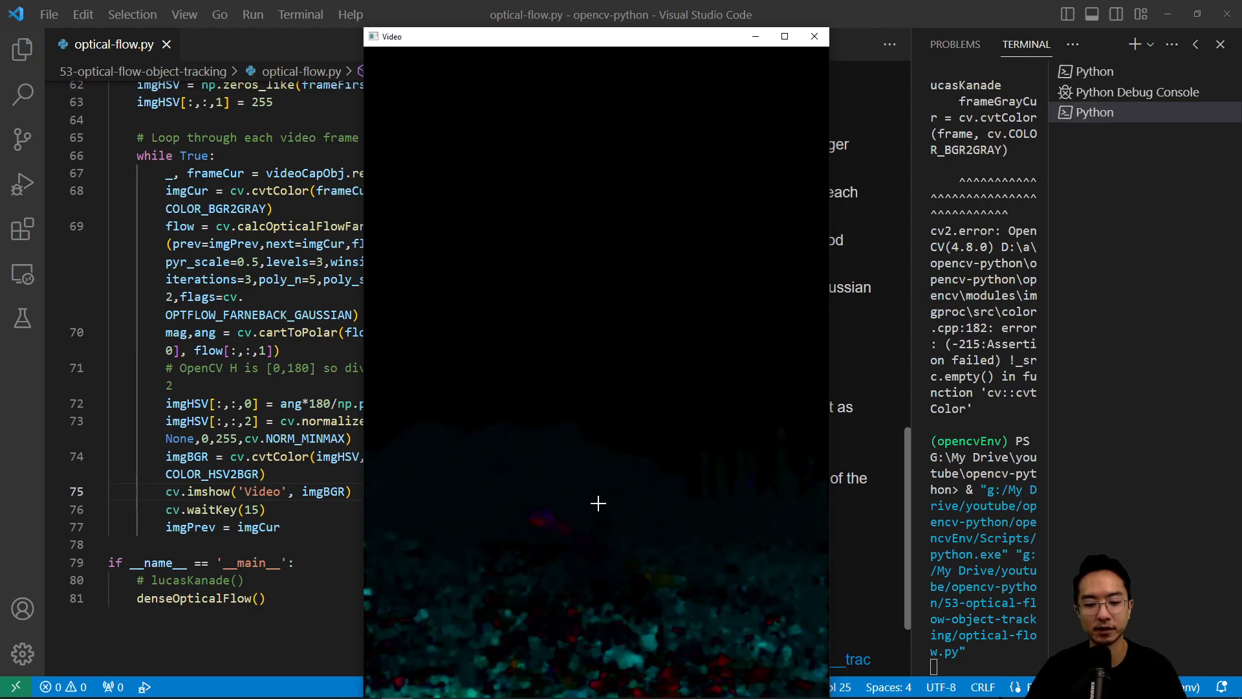